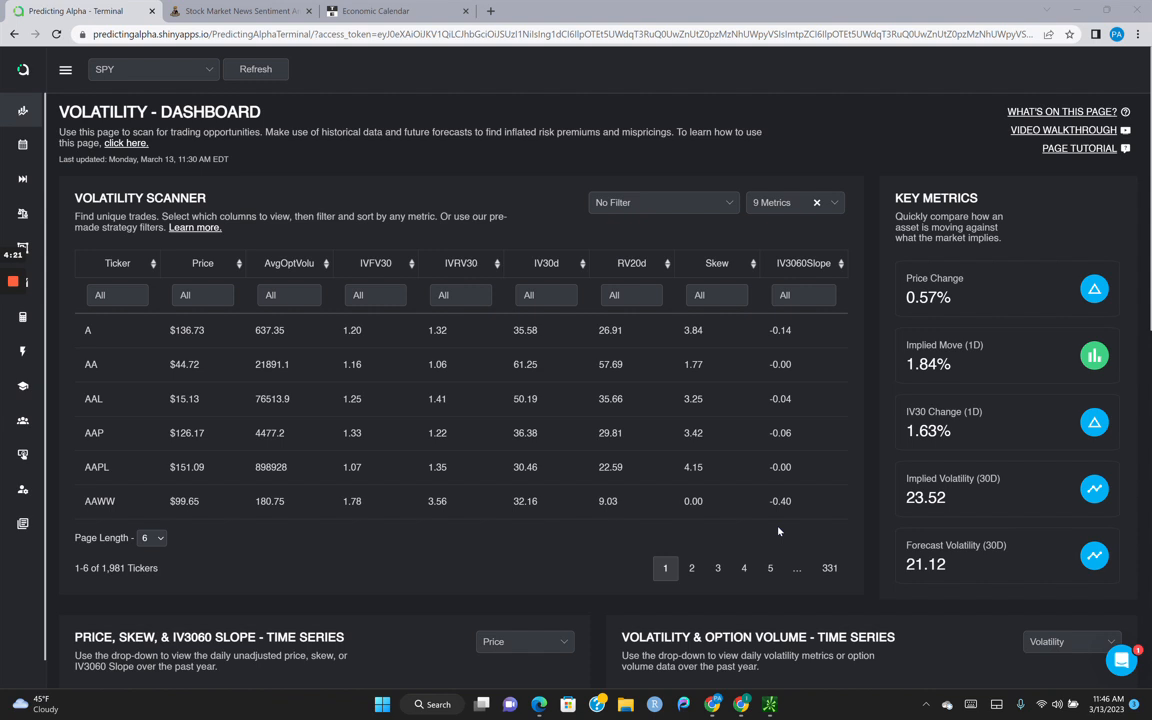
- Scroll past the scanner to SPY's one-year Price and Volatility & Option Volume charts
{"action": "scroll", "scroll_direction": "down", "scroll_amount": 3}
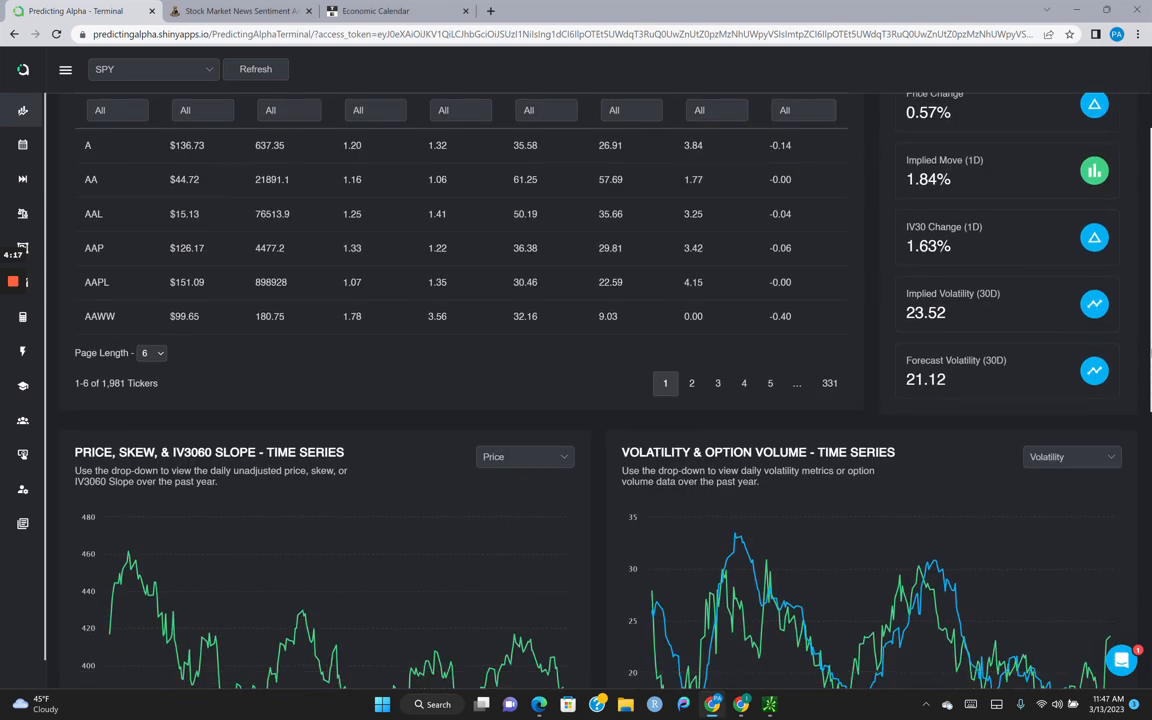
{"action": "scroll", "scroll_direction": "down", "scroll_amount": 3}
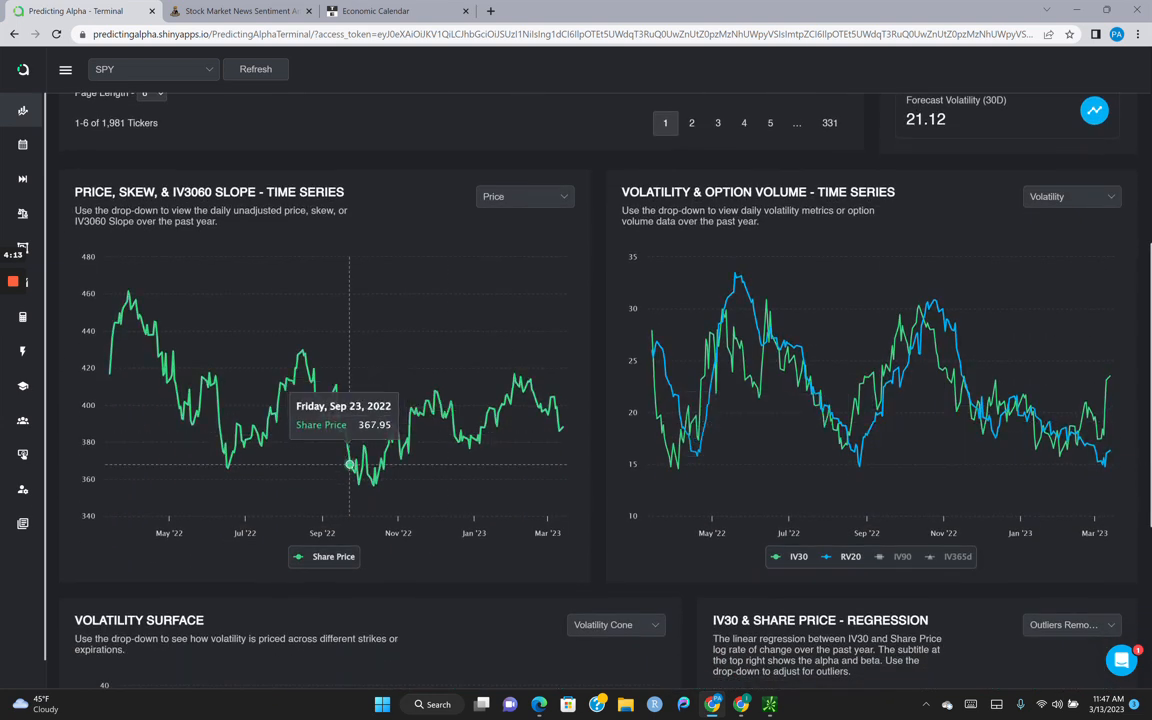
{"action": "mouse_move", "coordinate": [880, 365]}
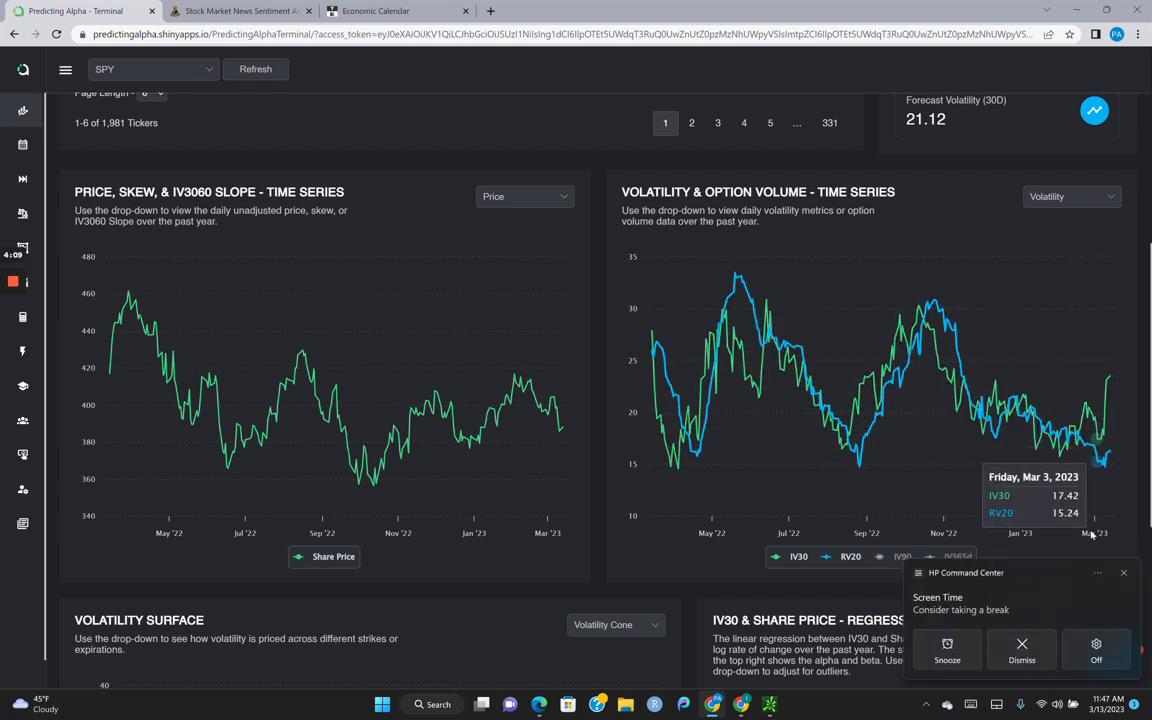
{"action": "left_click", "coordinate": [1021, 650]}
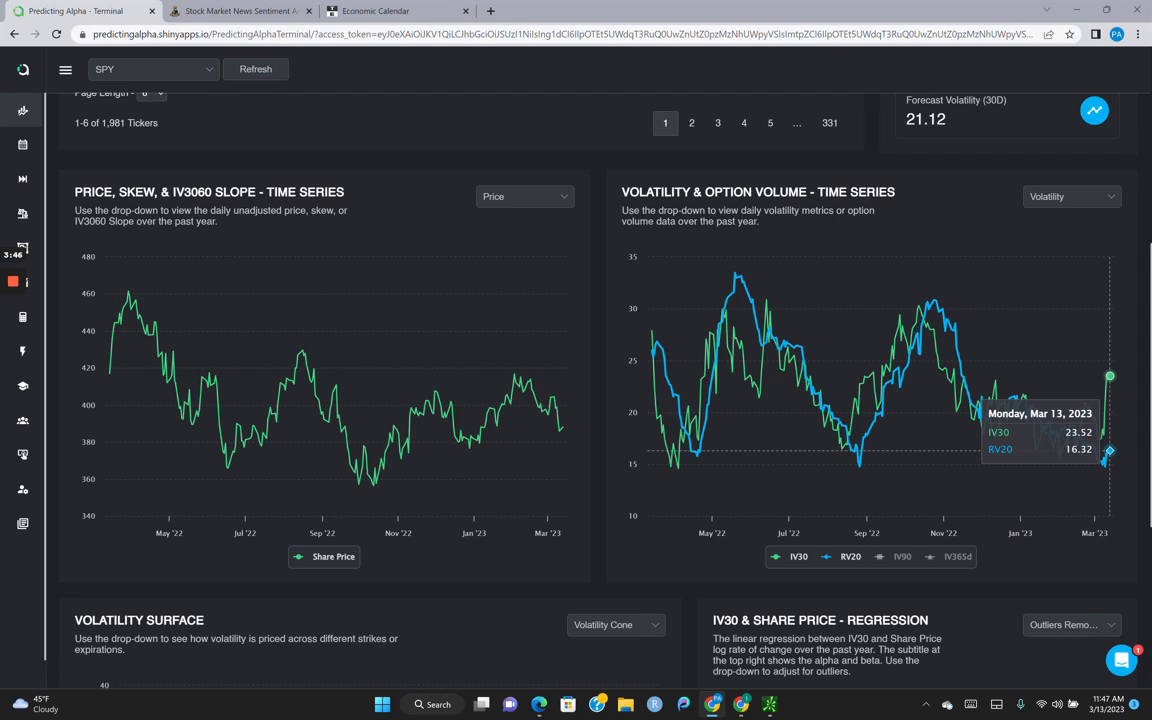
{"action": "mouse_move", "coordinate": [717, 360]}
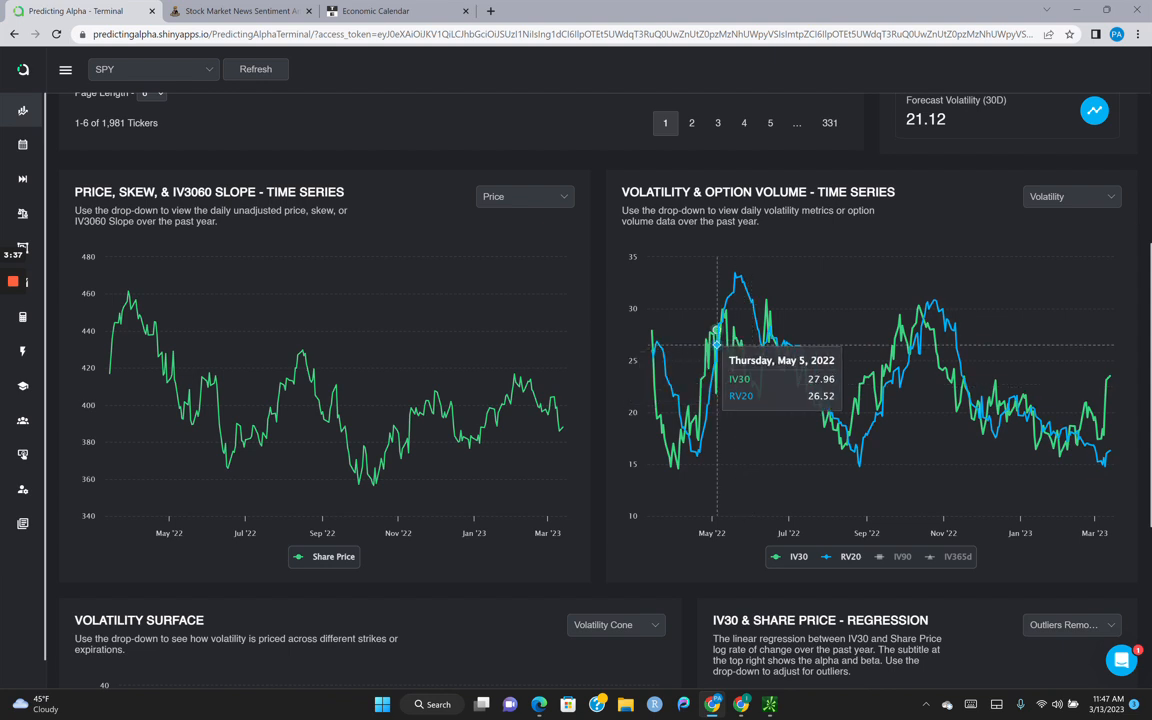
{"action": "mouse_move", "coordinate": [701, 379]}
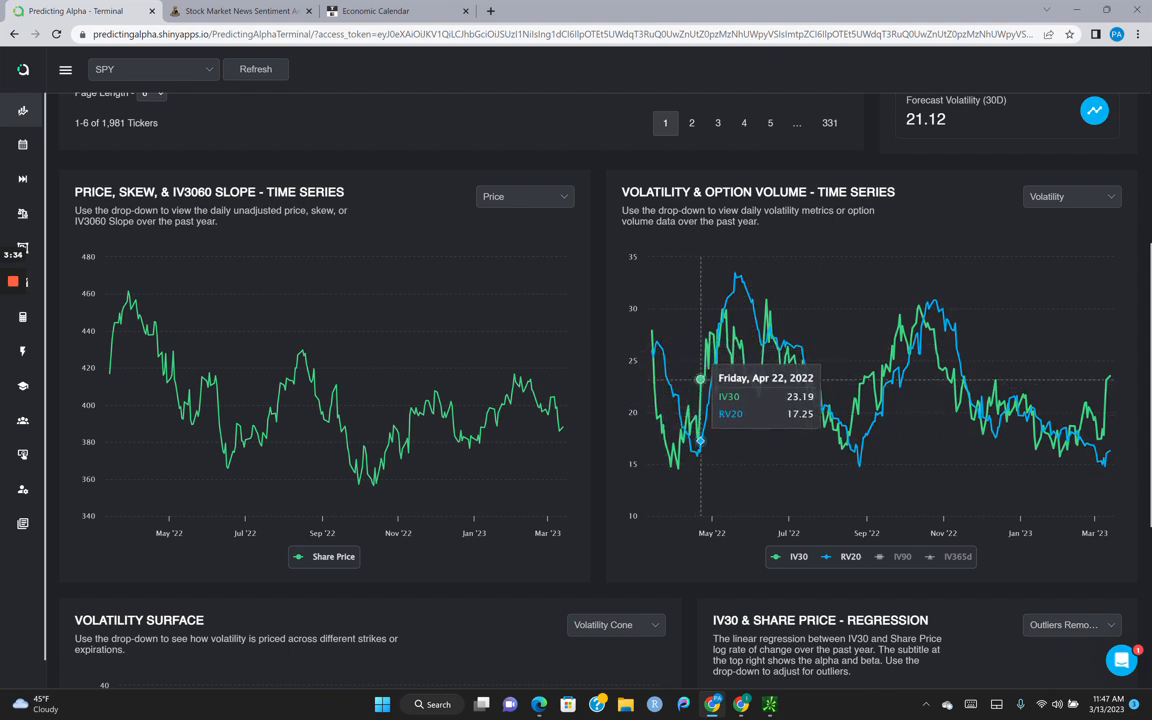
{"action": "mouse_move", "coordinate": [855, 400]}
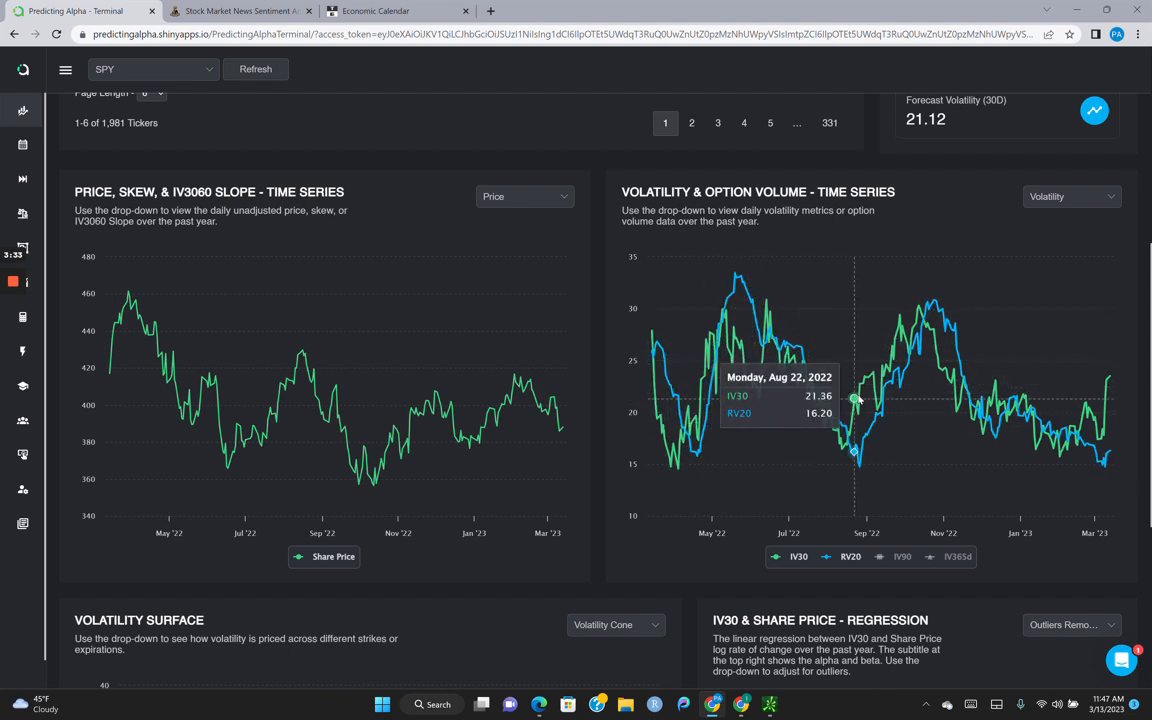
{"action": "mouse_move", "coordinate": [908, 358]}
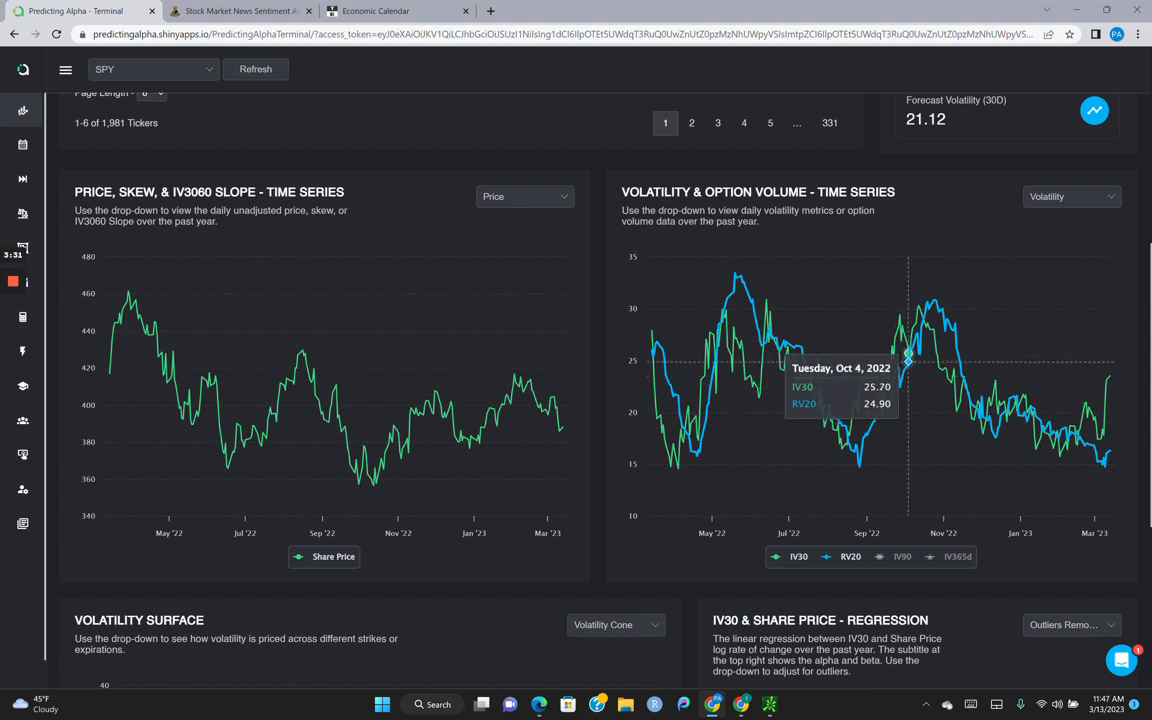
{"action": "mouse_move", "coordinate": [930, 328]}
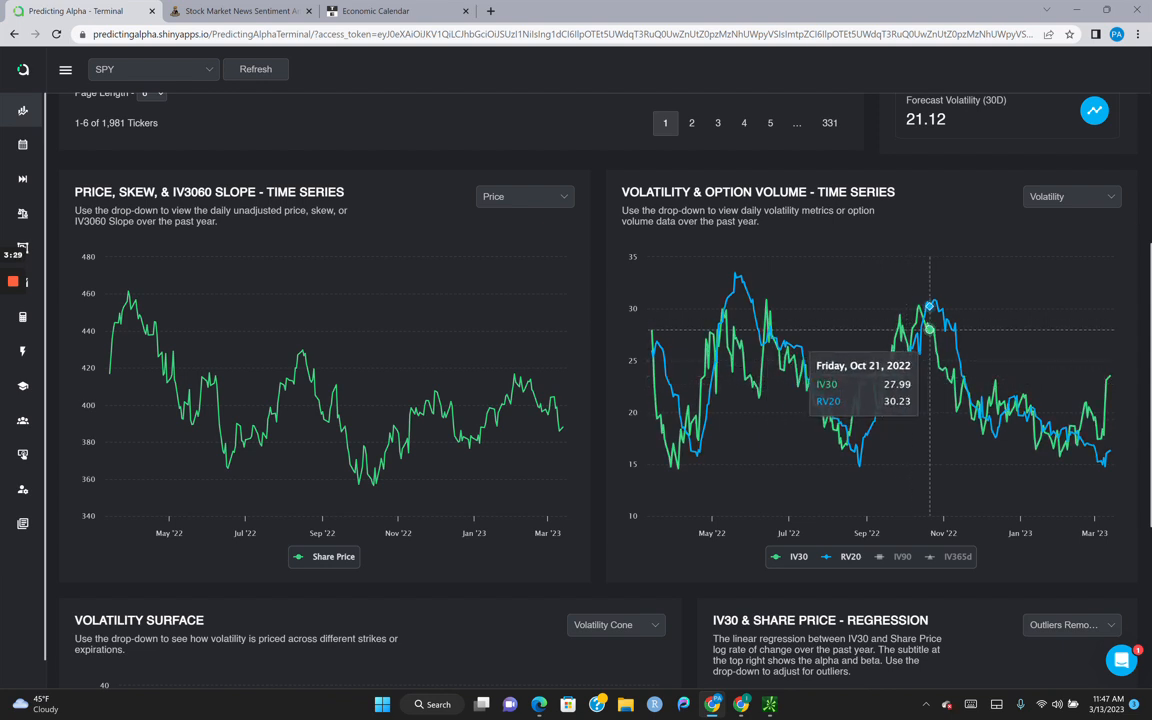
{"action": "mouse_move", "coordinate": [866, 378]}
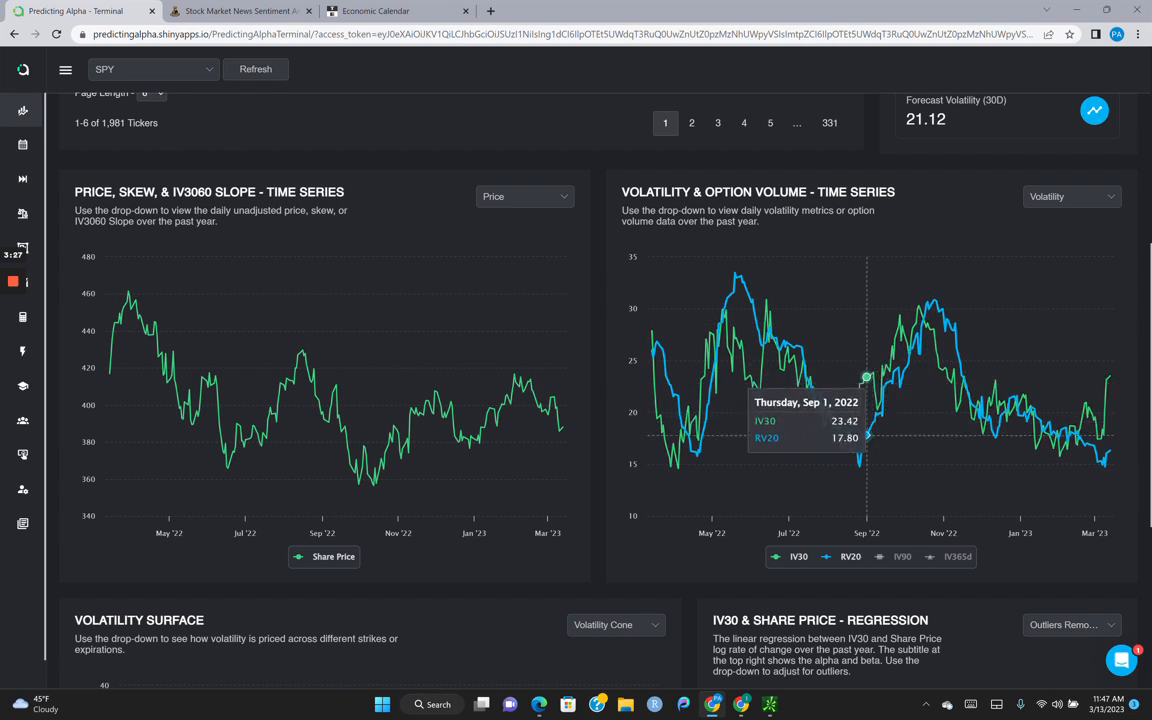
{"action": "mouse_move", "coordinate": [915, 325]}
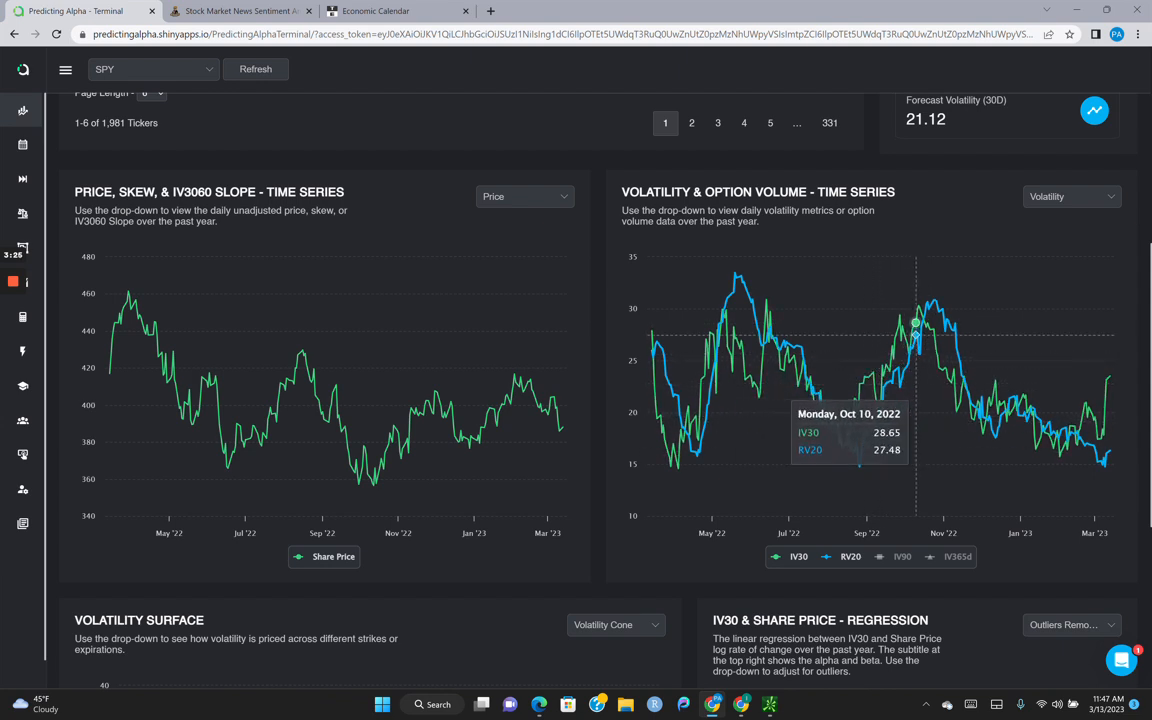
{"action": "mouse_move", "coordinate": [912, 345]}
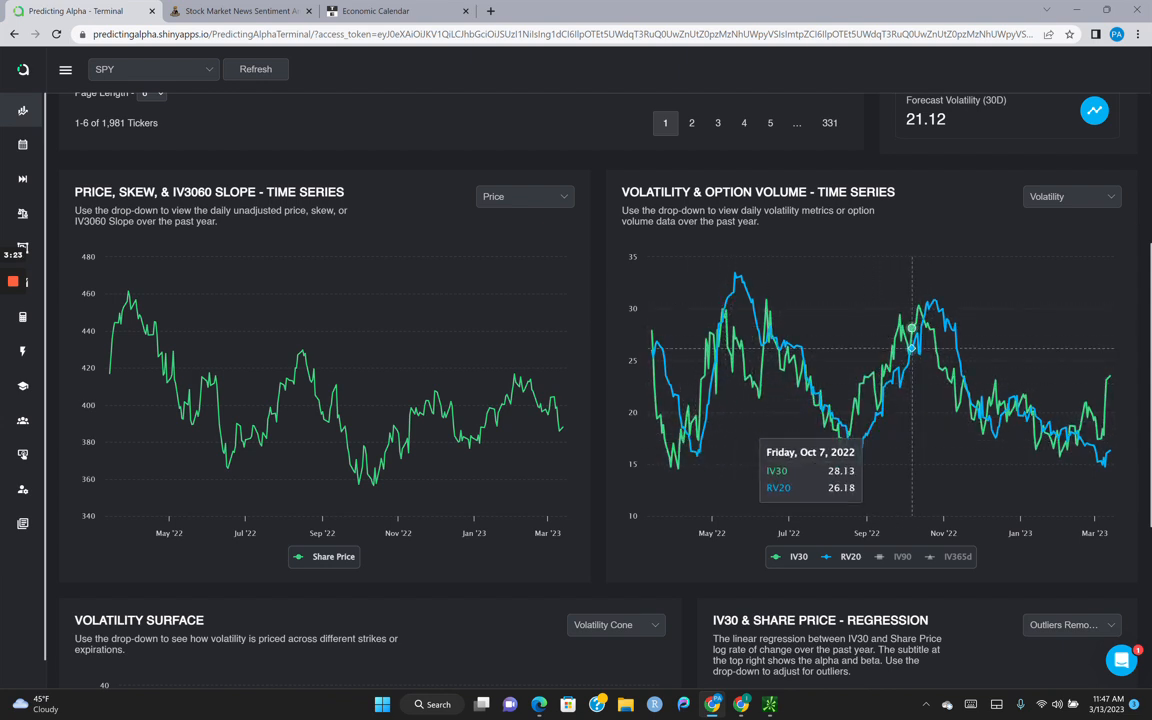
{"action": "mouse_move", "coordinate": [911, 330]}
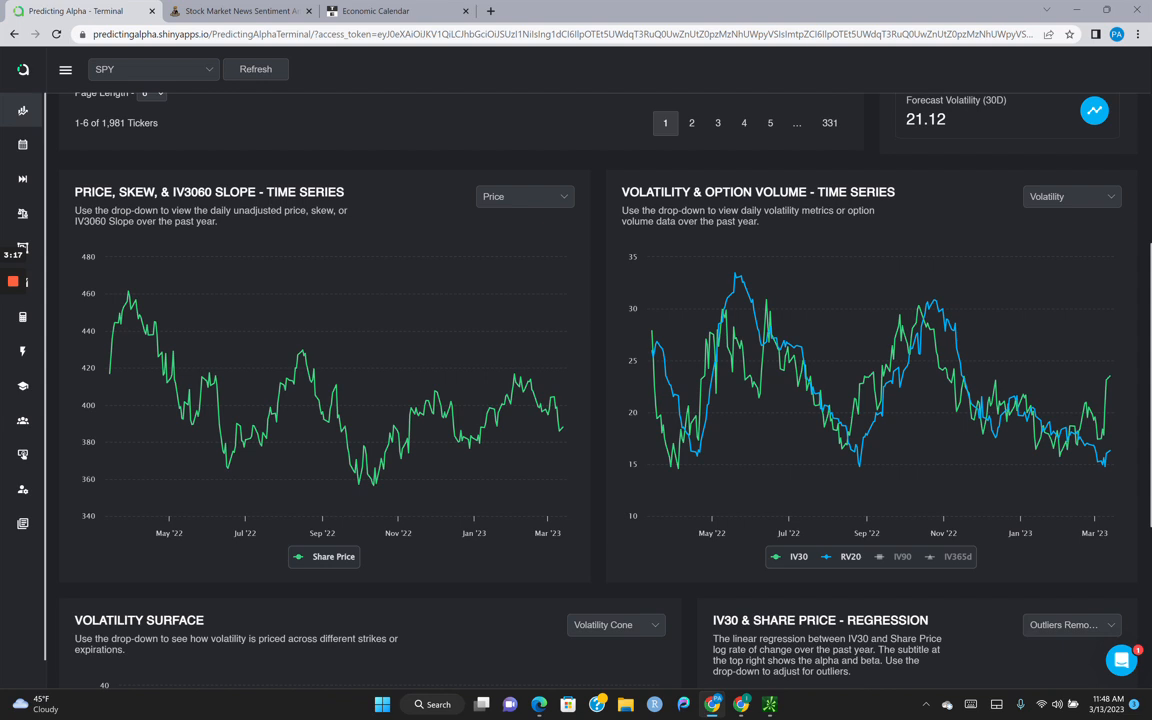
- Switch to the Trading Economics calendar and browse the week's releases, including March 14 US CPI
{"action": "left_click", "coordinate": [375, 11]}
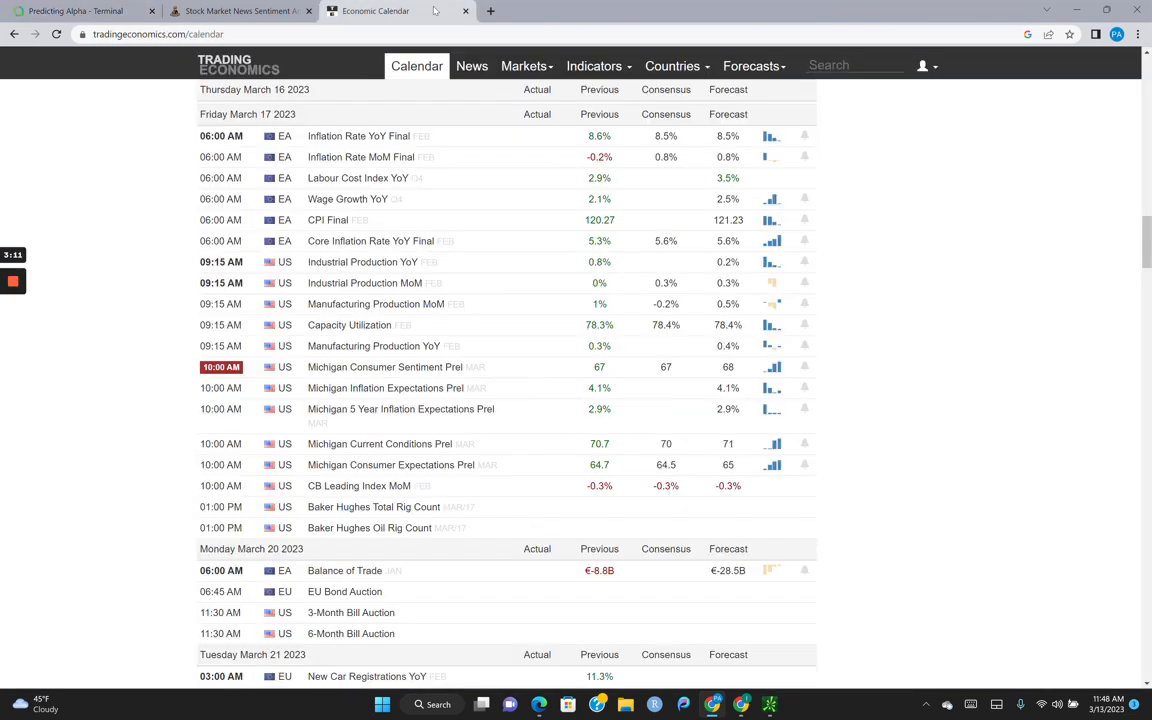
{"action": "scroll", "scroll_direction": "up", "scroll_amount": 3}
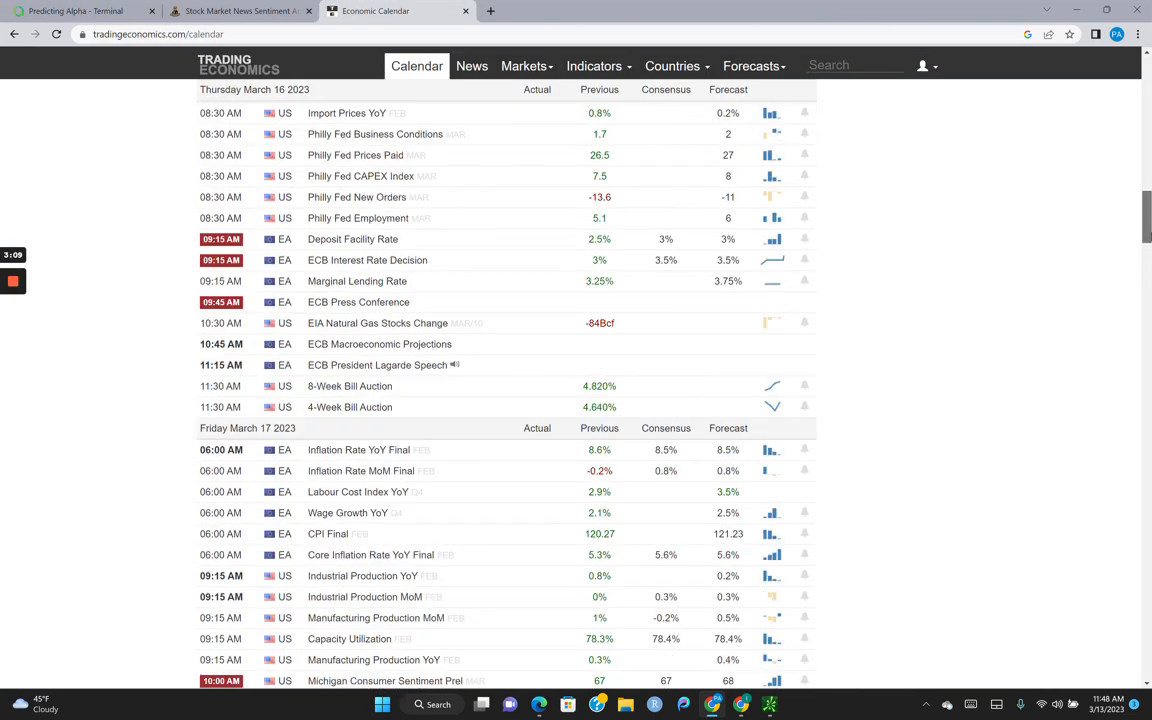
{"action": "scroll", "scroll_direction": "up", "scroll_amount": 3}
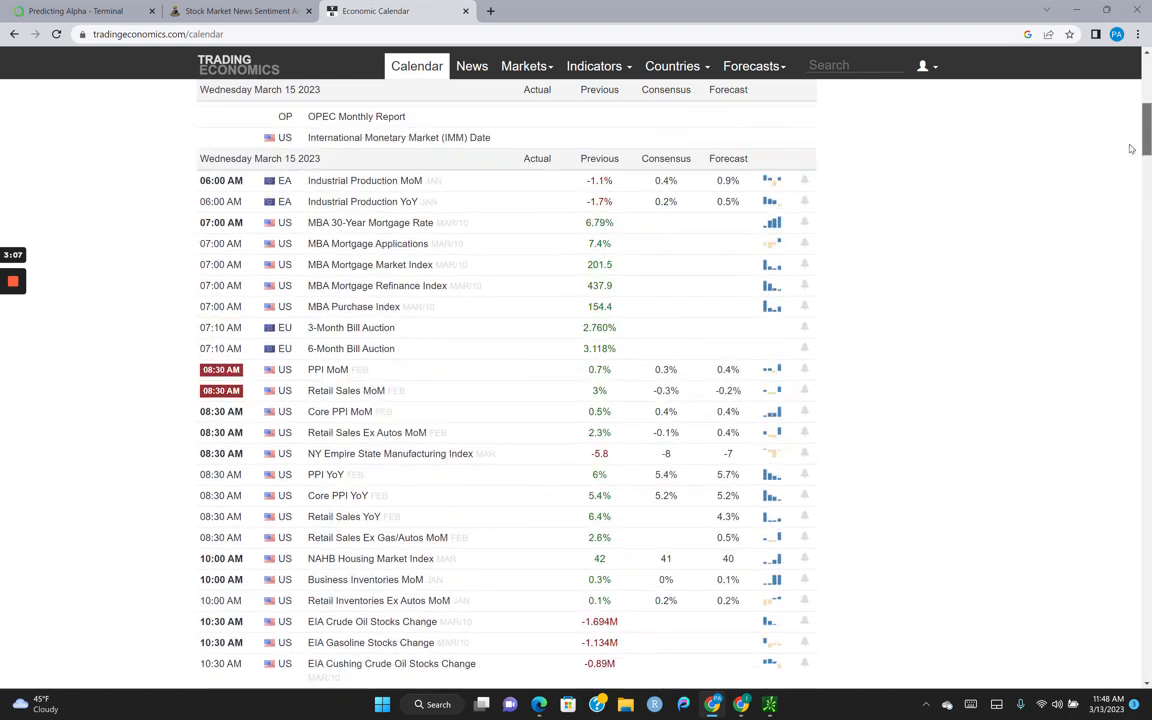
{"action": "scroll", "scroll_direction": "up", "scroll_amount": 3}
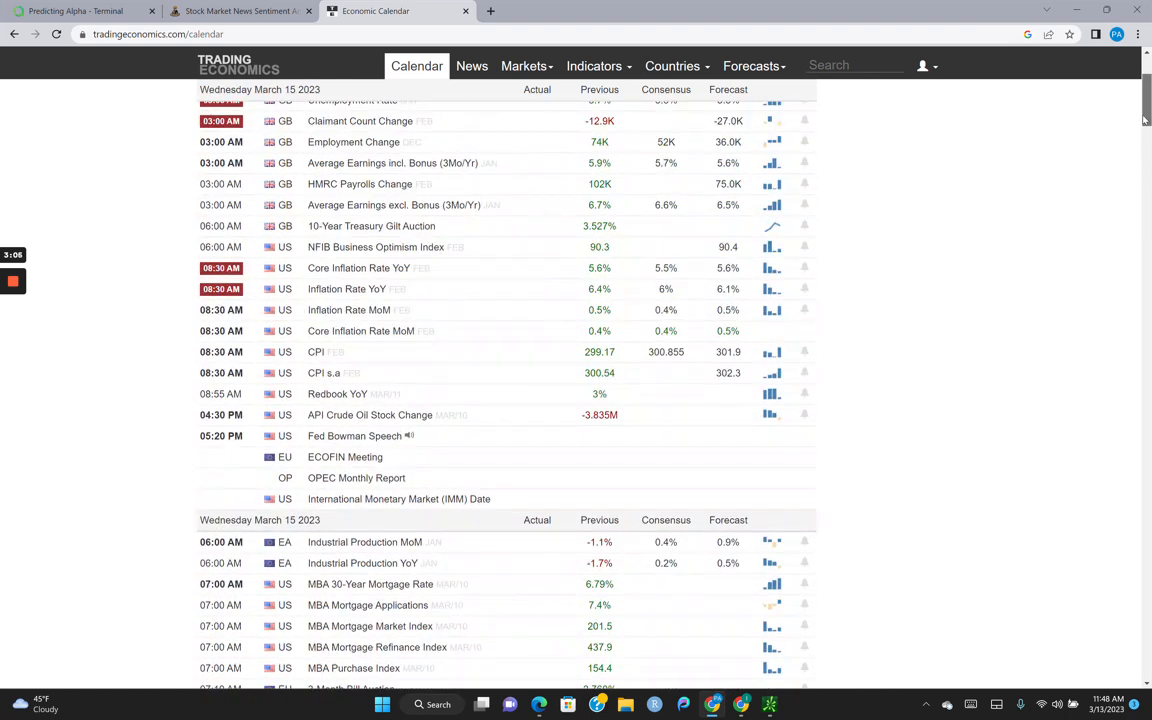
{"action": "scroll", "scroll_direction": "up", "scroll_amount": 3}
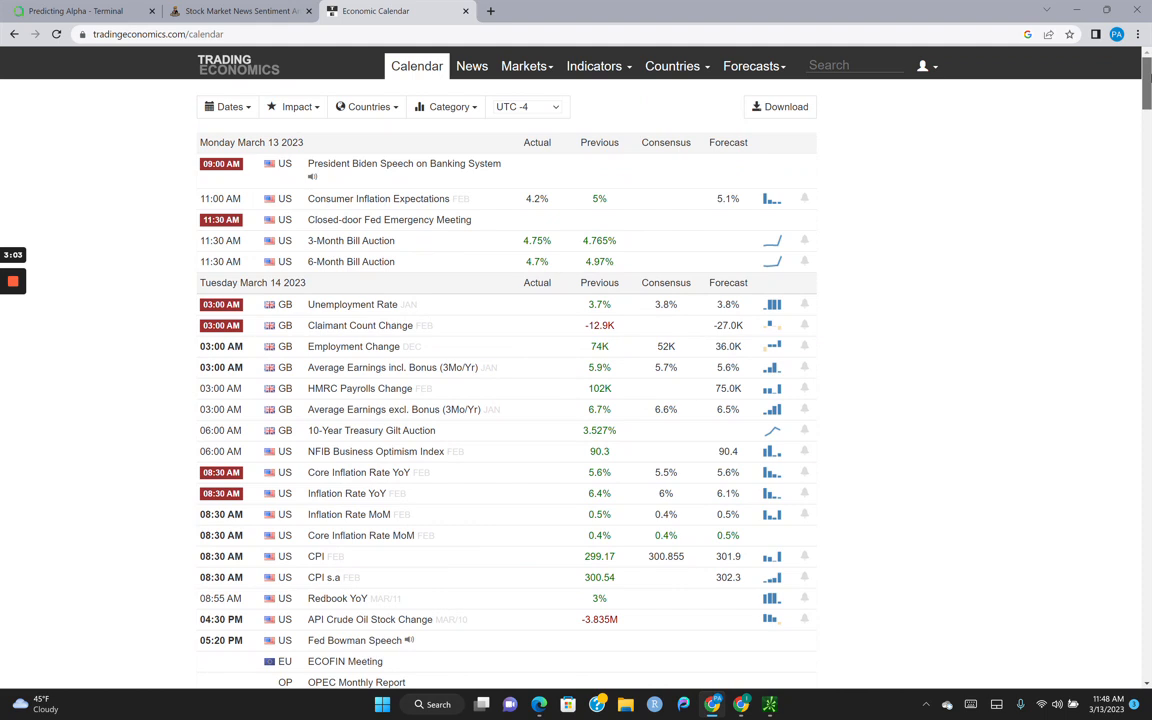
{"action": "scroll", "scroll_direction": "down", "scroll_amount": 3}
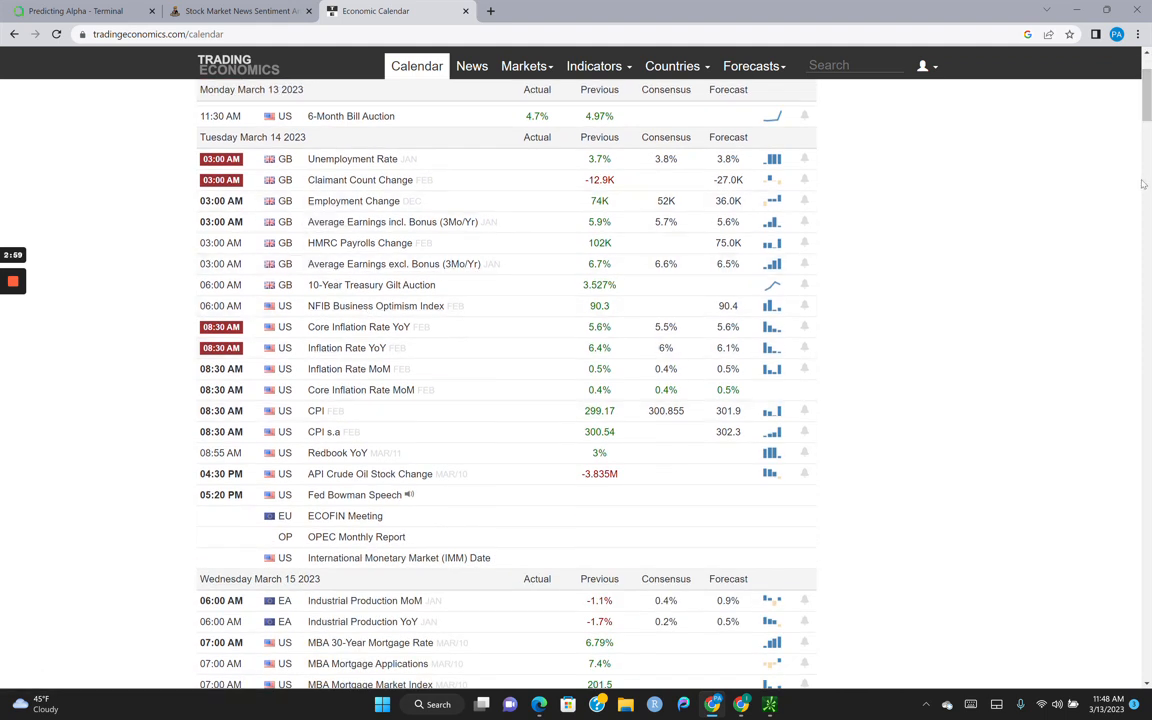
{"action": "scroll", "scroll_direction": "down", "scroll_amount": 3}
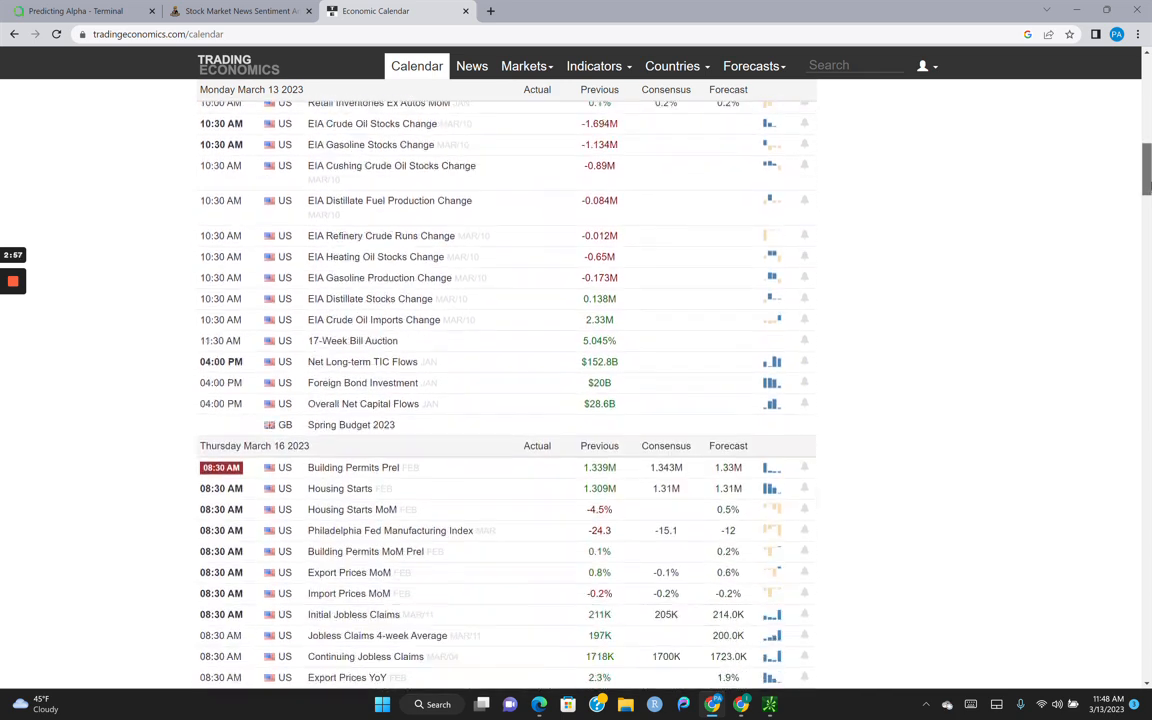
{"action": "scroll", "scroll_direction": "up", "scroll_amount": 3}
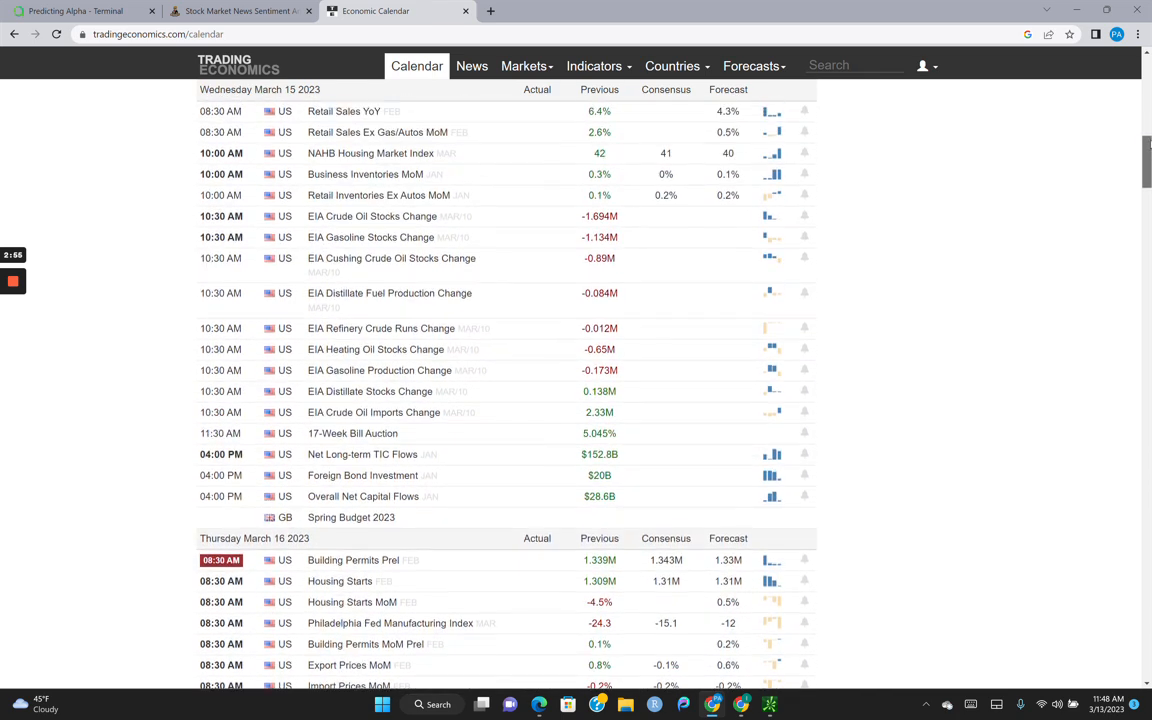
{"action": "scroll", "scroll_direction": "up", "scroll_amount": 3}
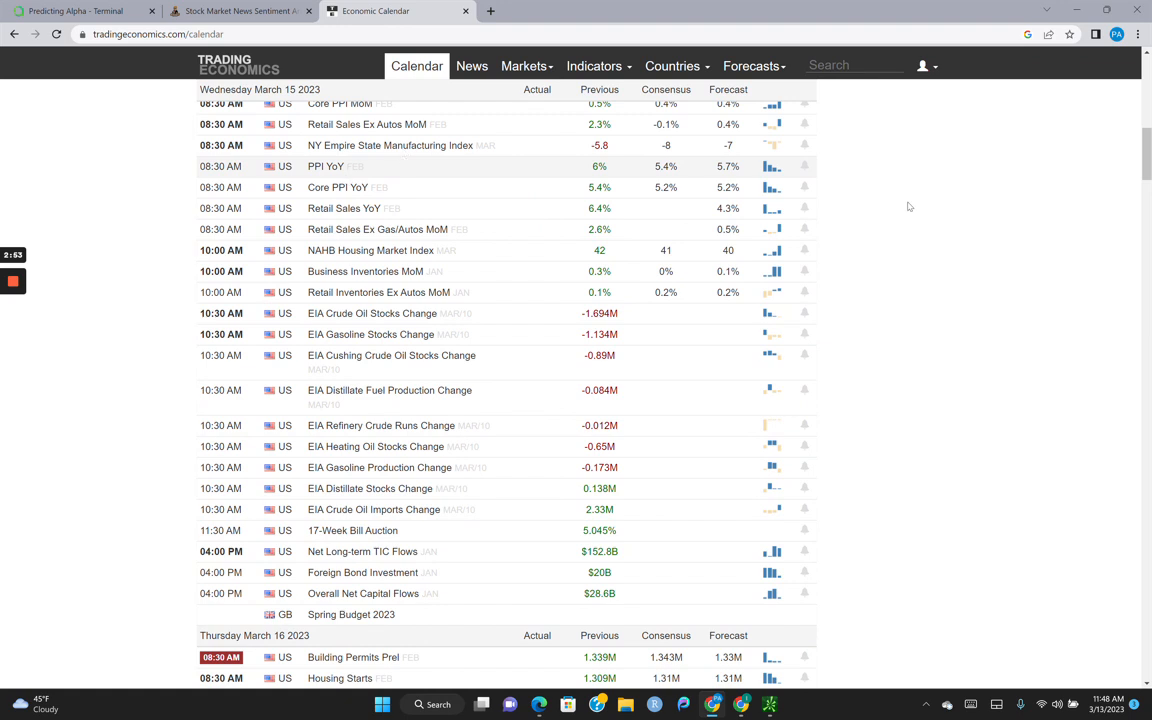
{"action": "scroll", "scroll_direction": "down", "scroll_amount": 3}
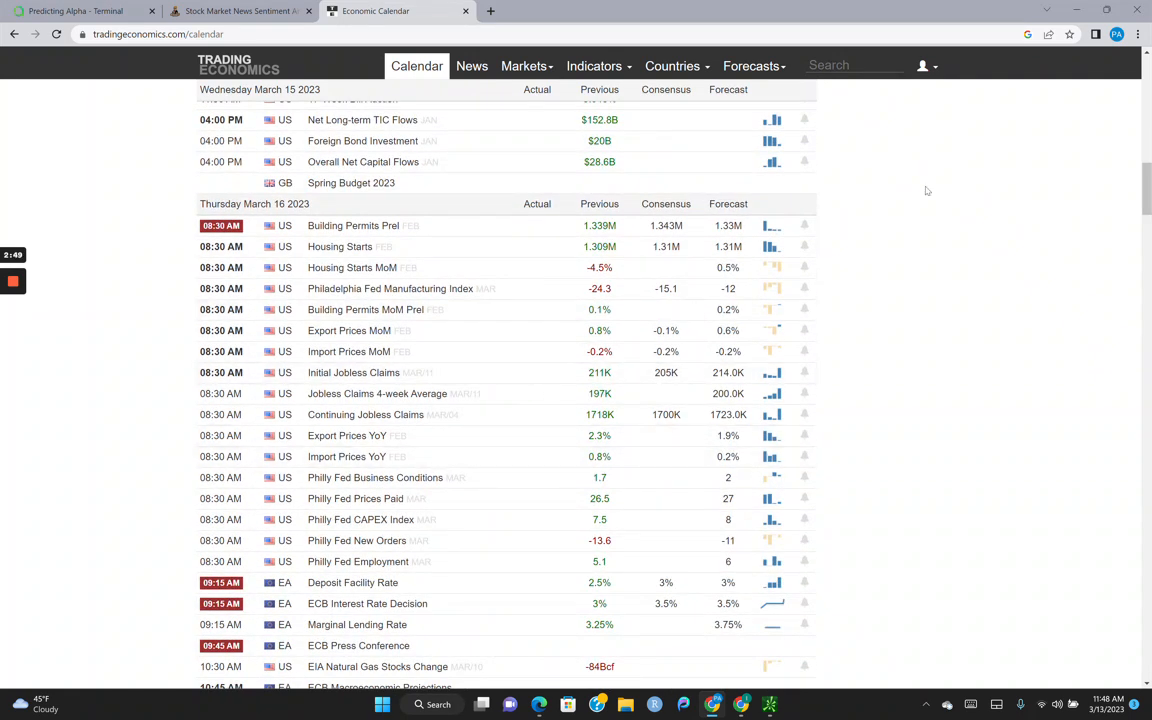
{"action": "mouse_move", "coordinate": [965, 72]}
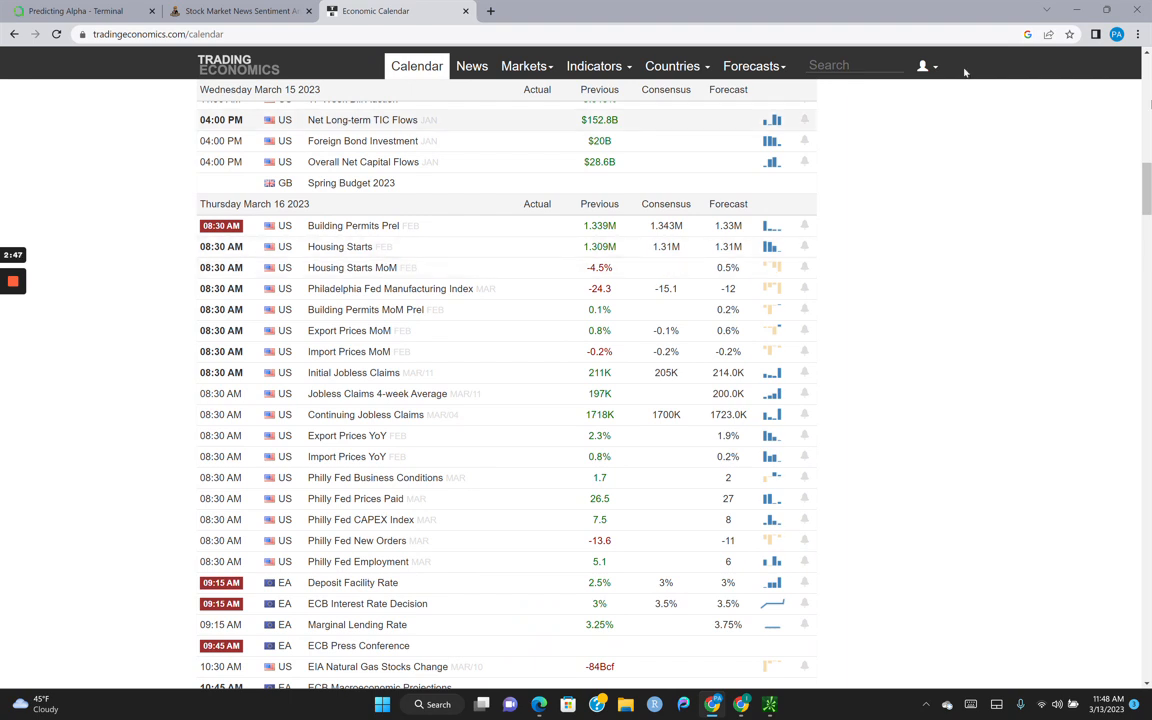
{"action": "scroll", "scroll_direction": "down", "scroll_amount": 3}
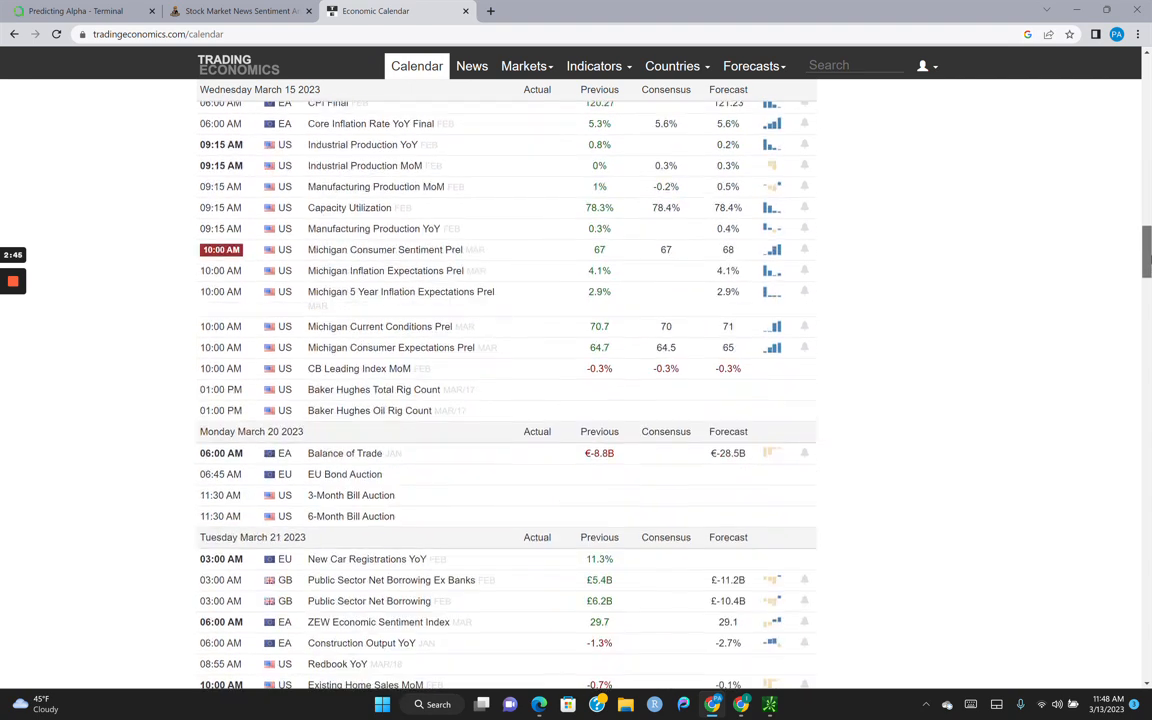
{"action": "scroll", "scroll_direction": "up", "scroll_amount": 3}
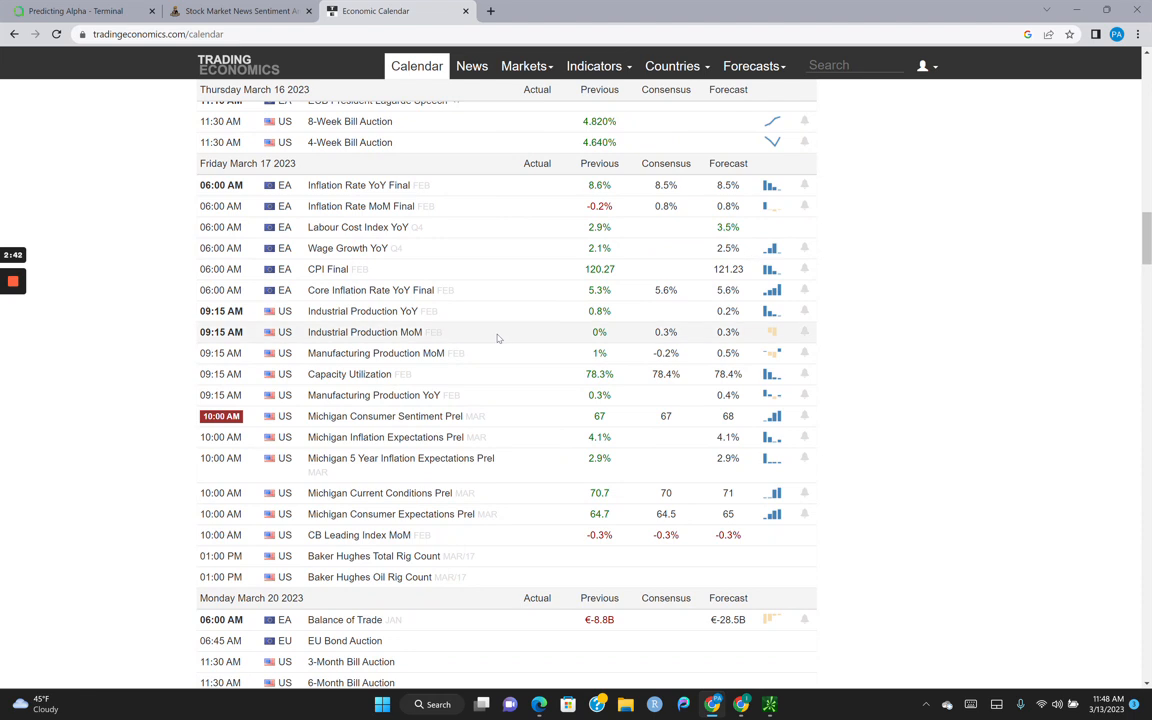
{"action": "mouse_move", "coordinate": [401, 372]}
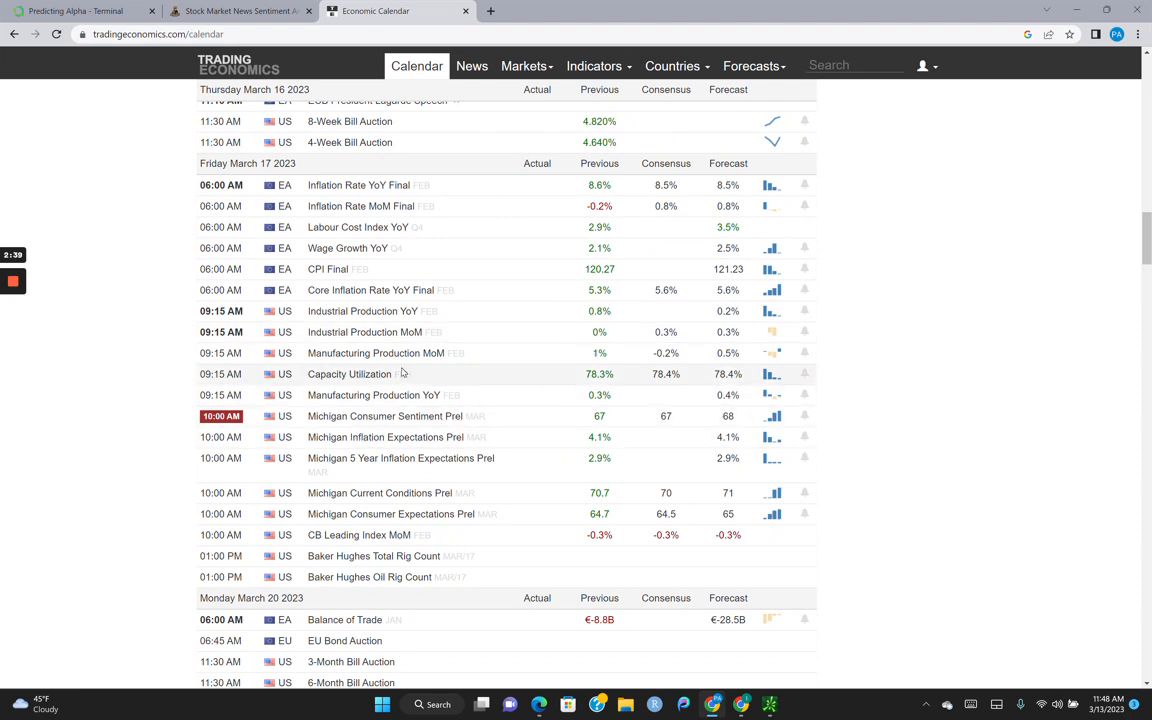
- Go back to the Predicting Alpha Terminal tab showing SPY's price and volatility charts
{"action": "left_click", "coordinate": [75, 11]}
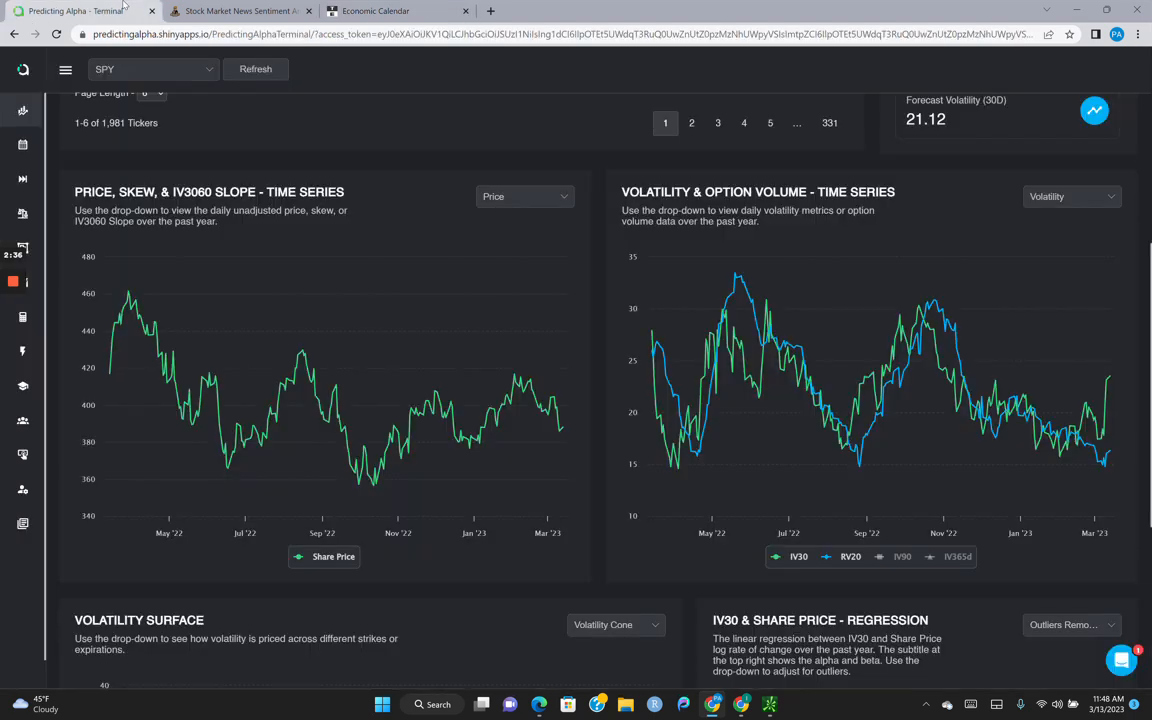
{"action": "mouse_move", "coordinate": [575, 304]}
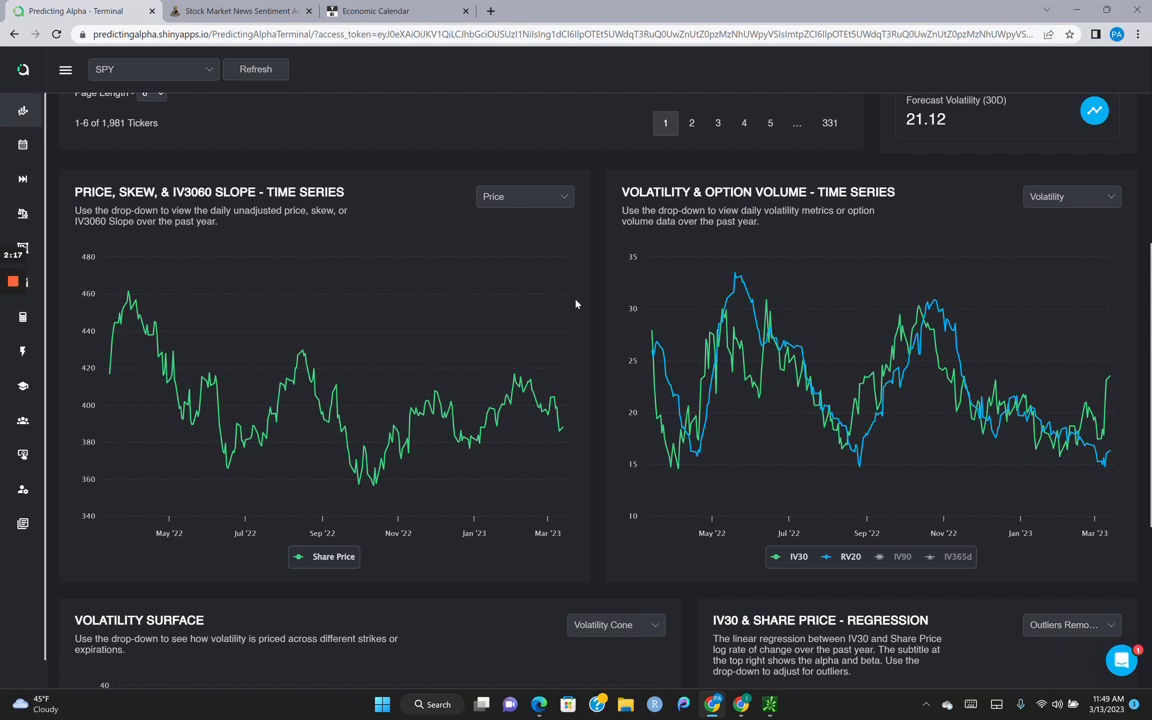
- Switch the volatility dashboard ticker to ROKU and scroll through its charts and IV30 regression
{"action": "left_click", "coordinate": [65, 69]}
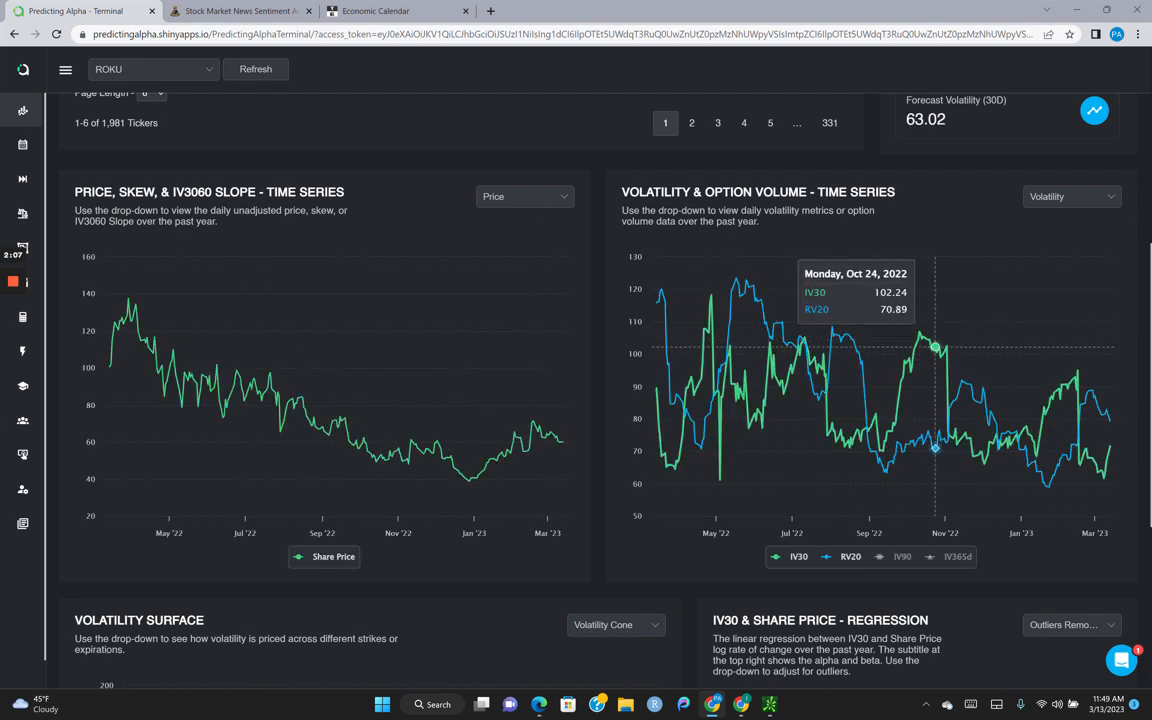
{"action": "mouse_move", "coordinate": [1092, 390]}
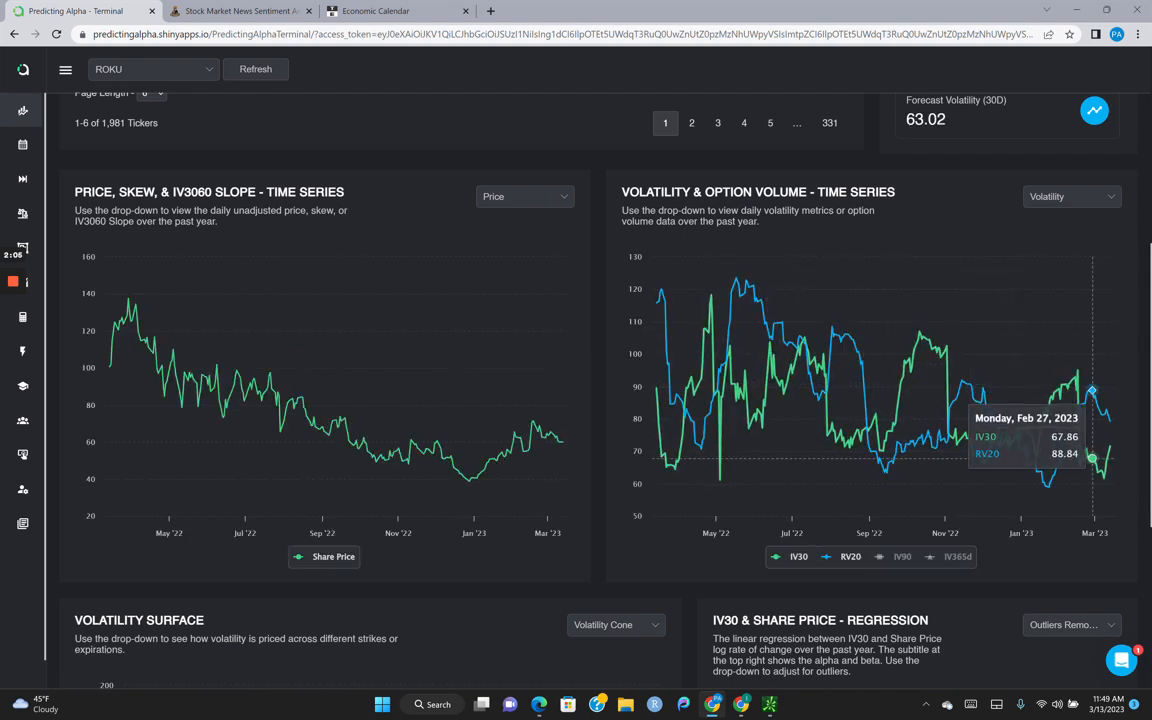
{"action": "mouse_move", "coordinate": [1108, 445]}
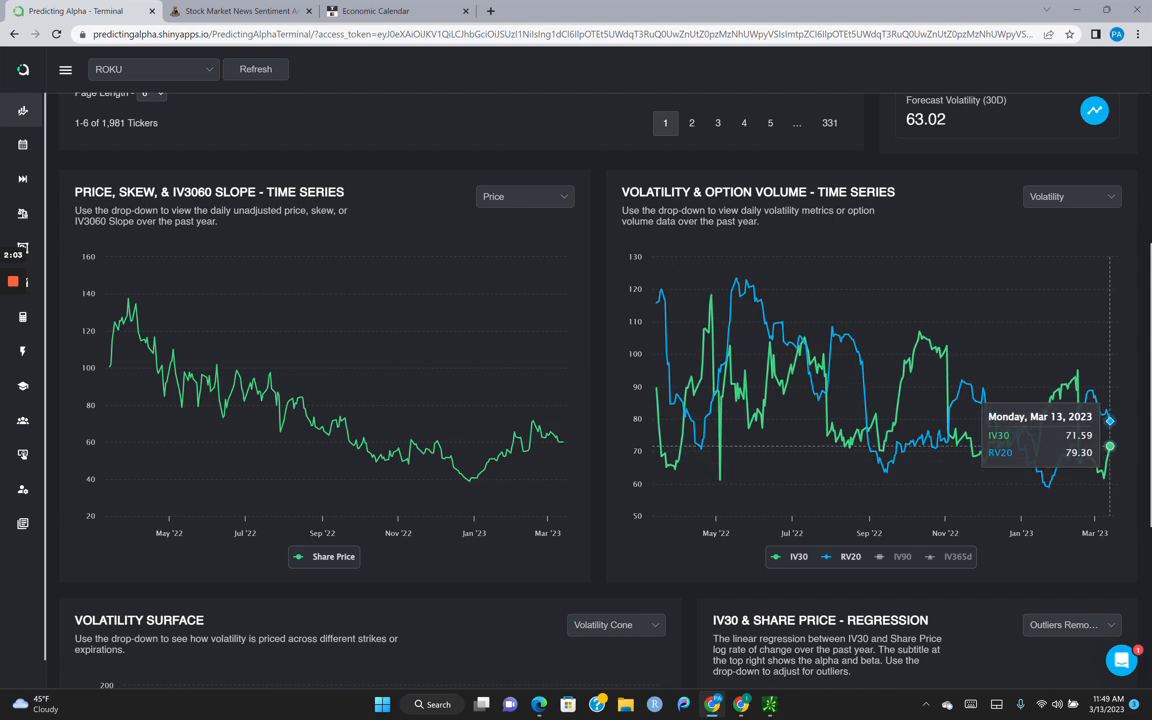
{"action": "scroll", "scroll_direction": "down", "scroll_amount": 3}
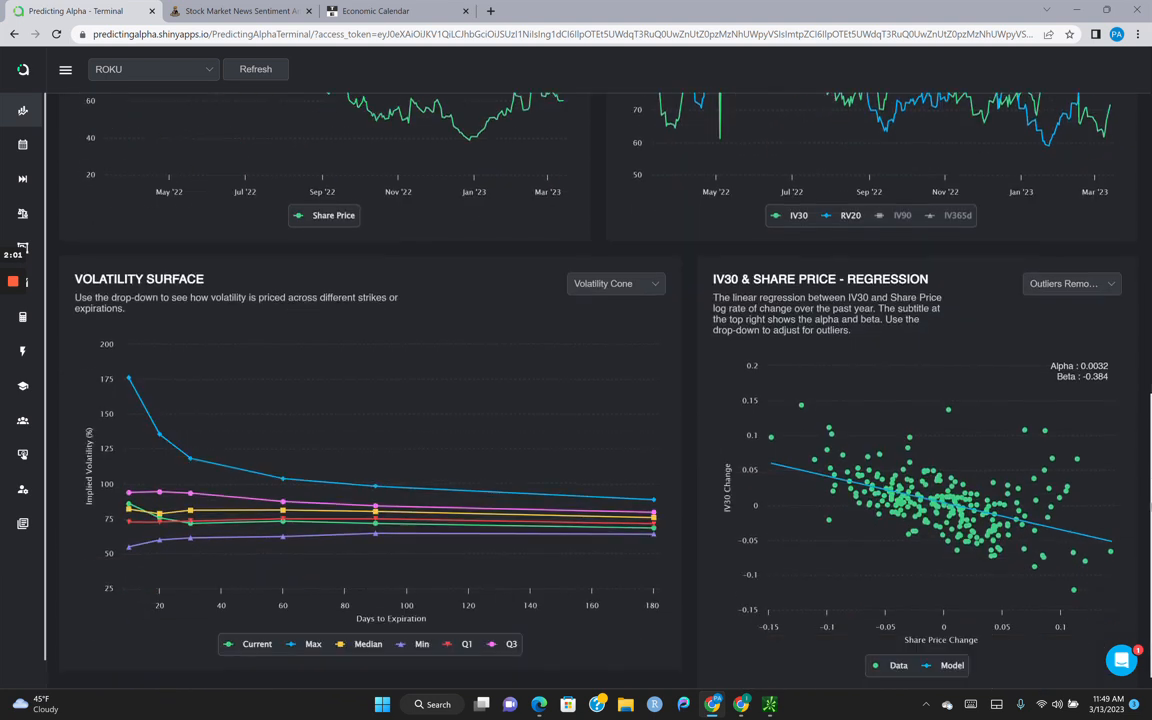
{"action": "scroll", "scroll_direction": "up", "scroll_amount": 3}
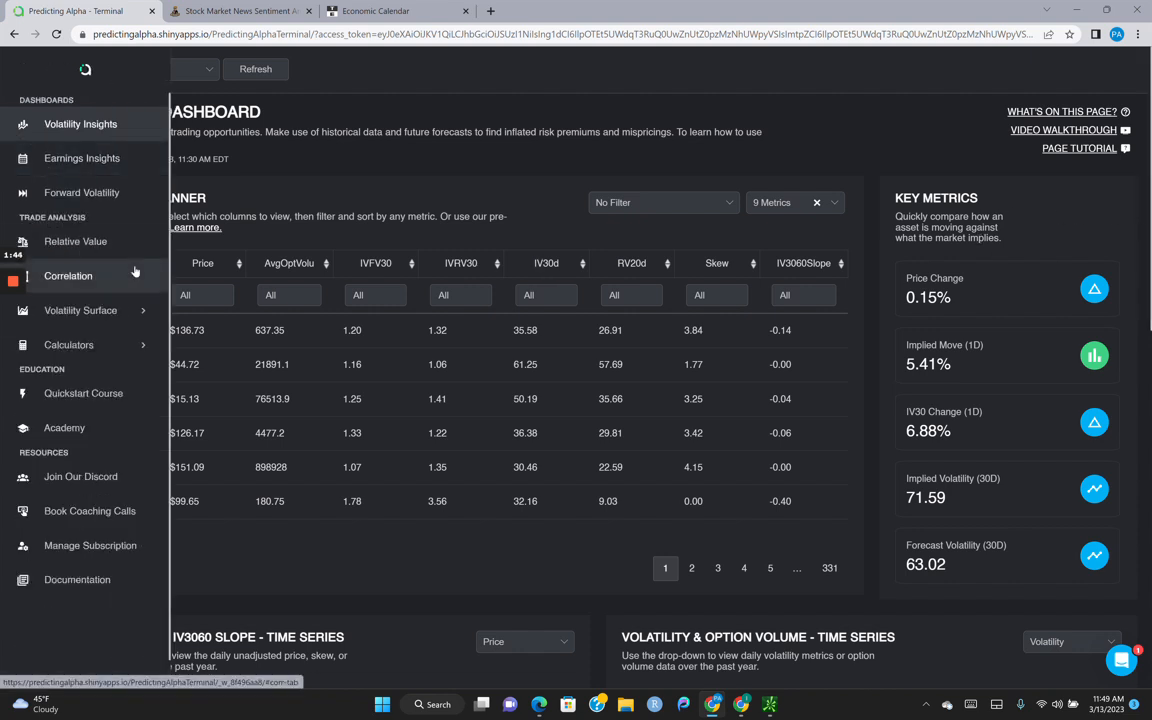
- Run the Correlation tool with ROKU as dependent ticker, giving alpha -5e-04 and beta 2.257
{"action": "left_click", "coordinate": [67, 275]}
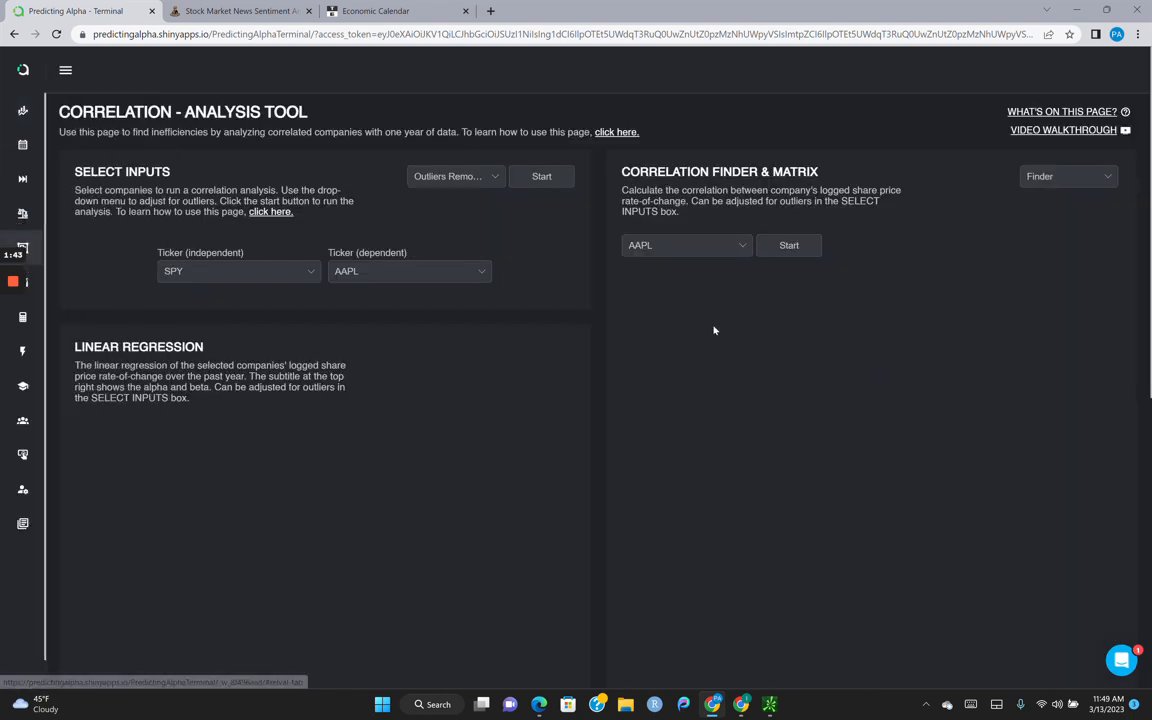
{"action": "left_click", "coordinate": [238, 271]}
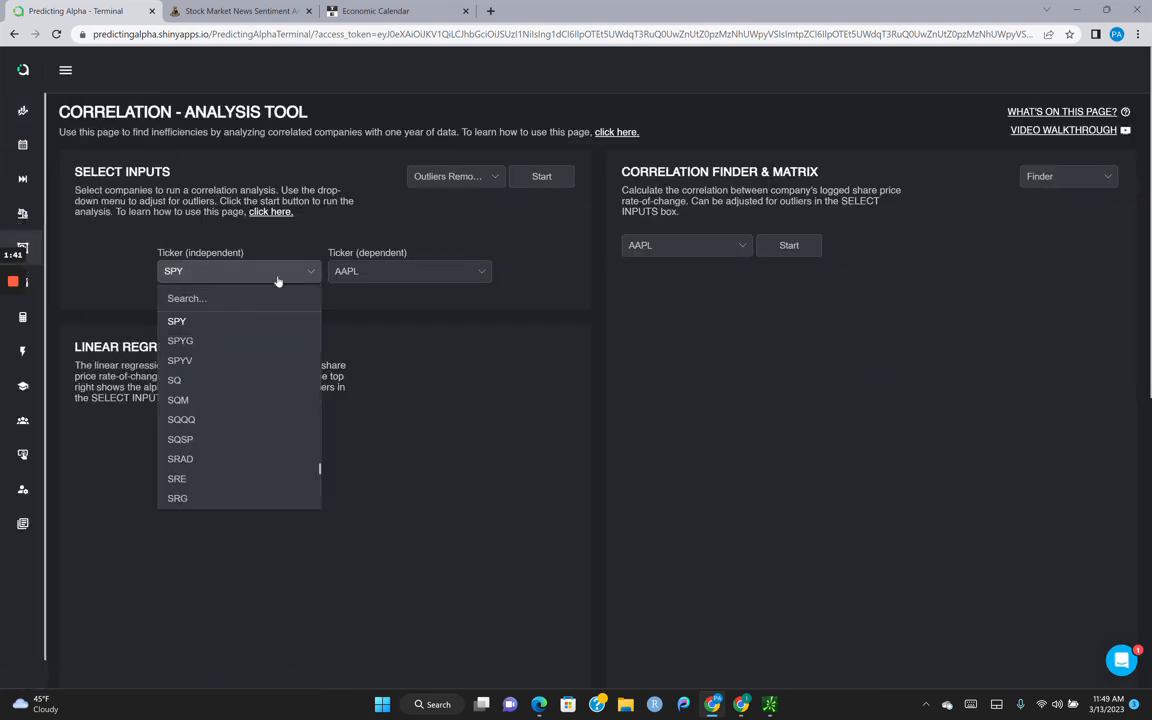
{"action": "left_click", "coordinate": [408, 271]}
{"action": "type", "text": "ROKU"}
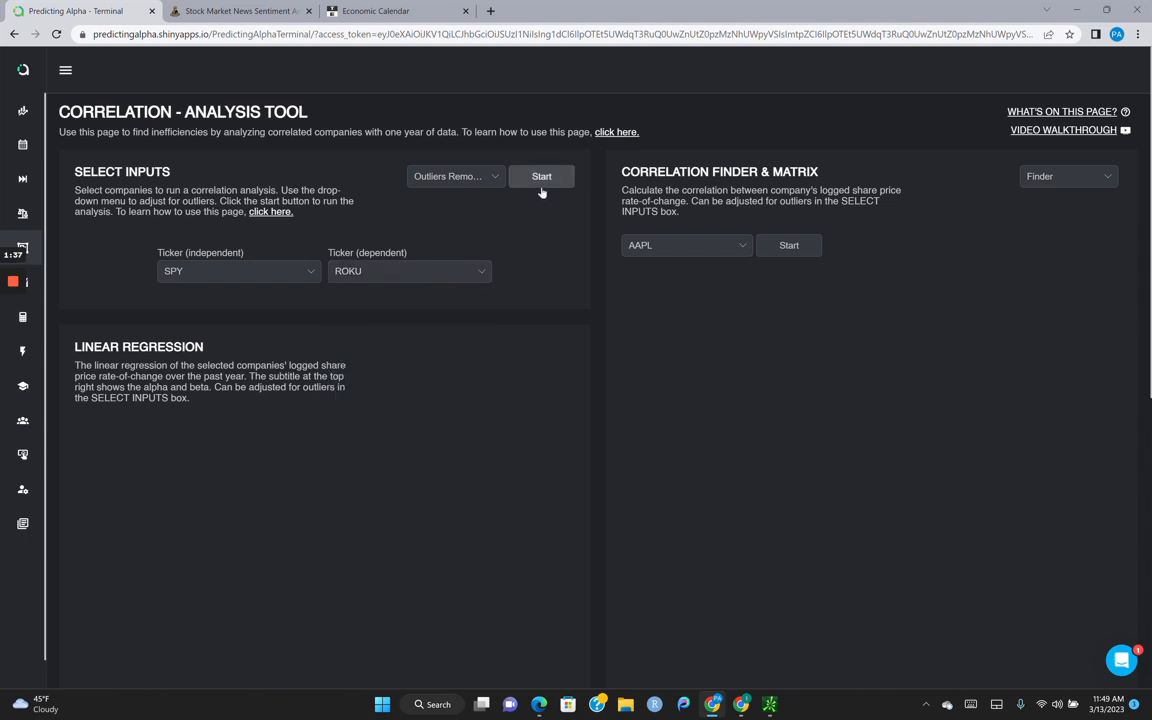
{"action": "left_click", "coordinate": [541, 176]}
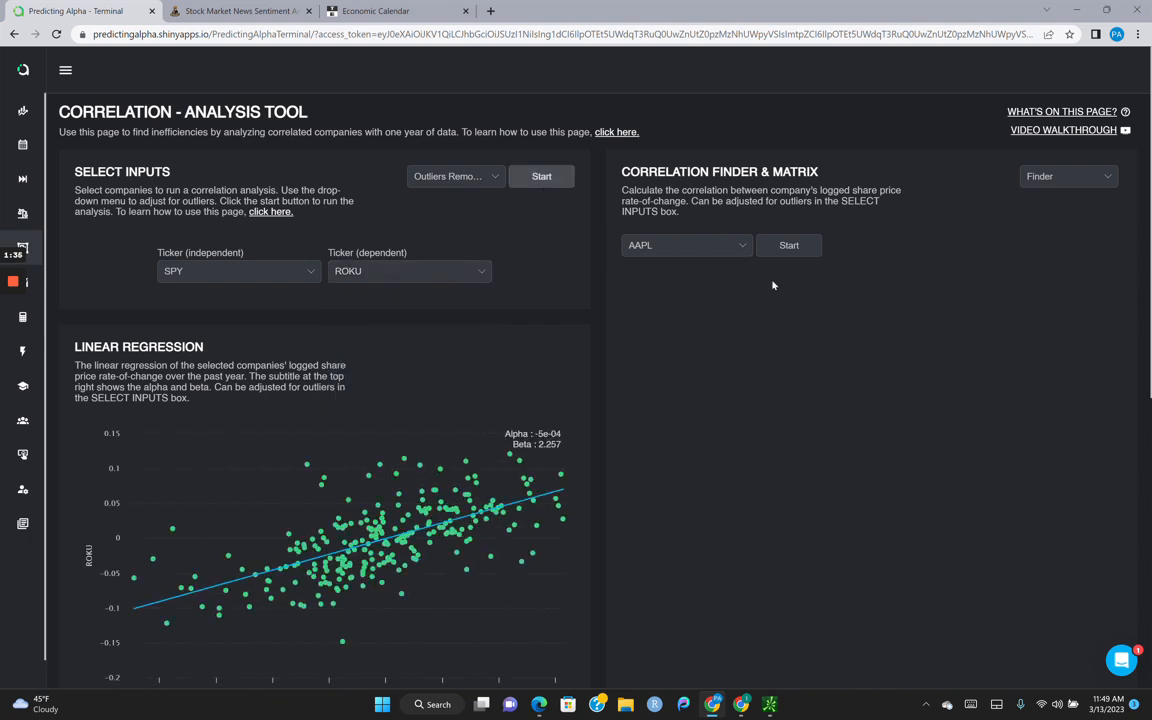
{"action": "mouse_move", "coordinate": [577, 443]}
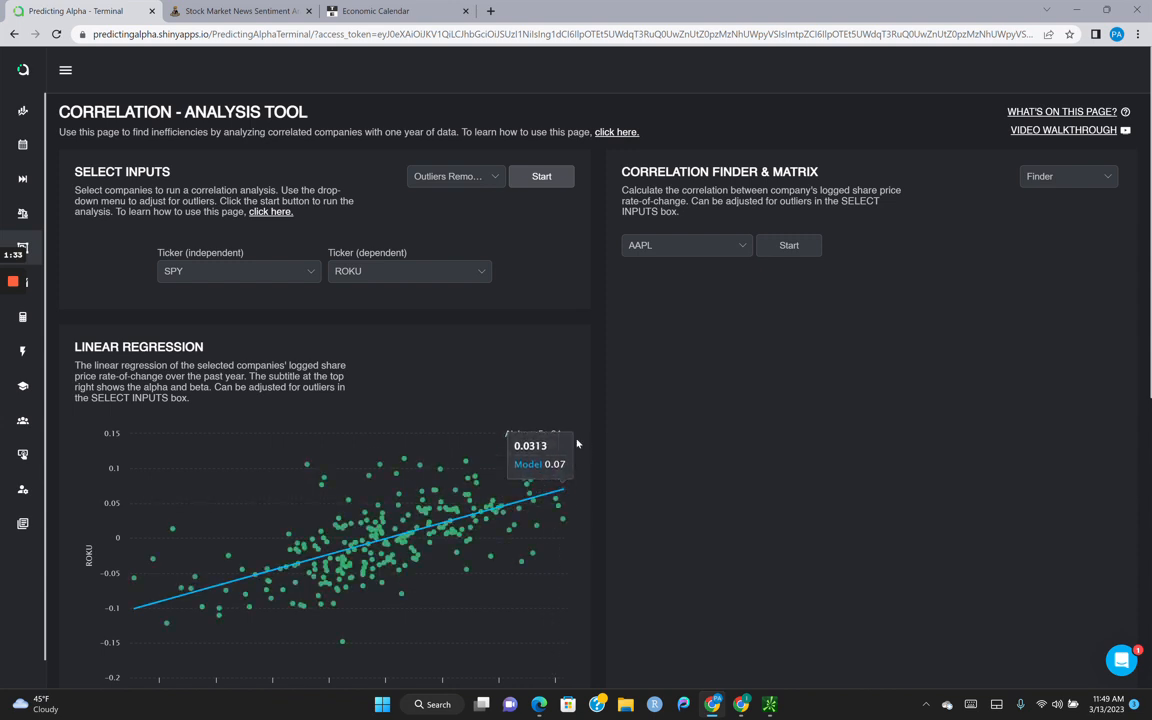
{"action": "mouse_move", "coordinate": [530, 303]}
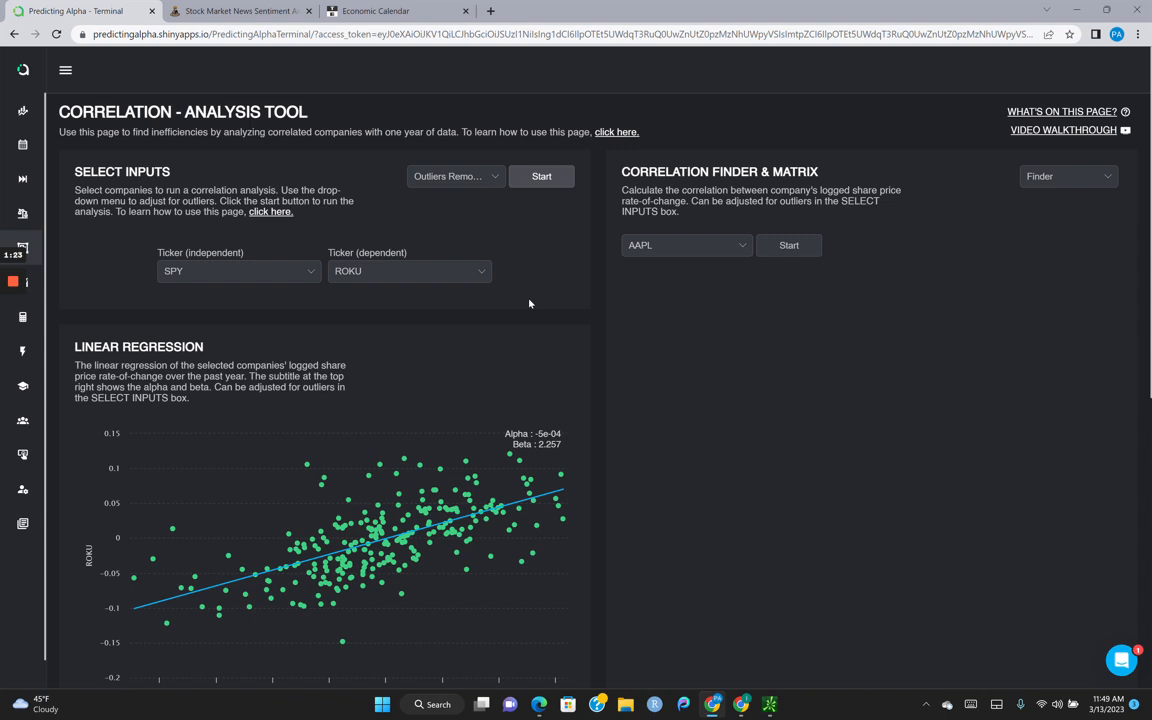
- Open, close, and reopen the site's tools menu
{"action": "left_click", "coordinate": [65, 70]}
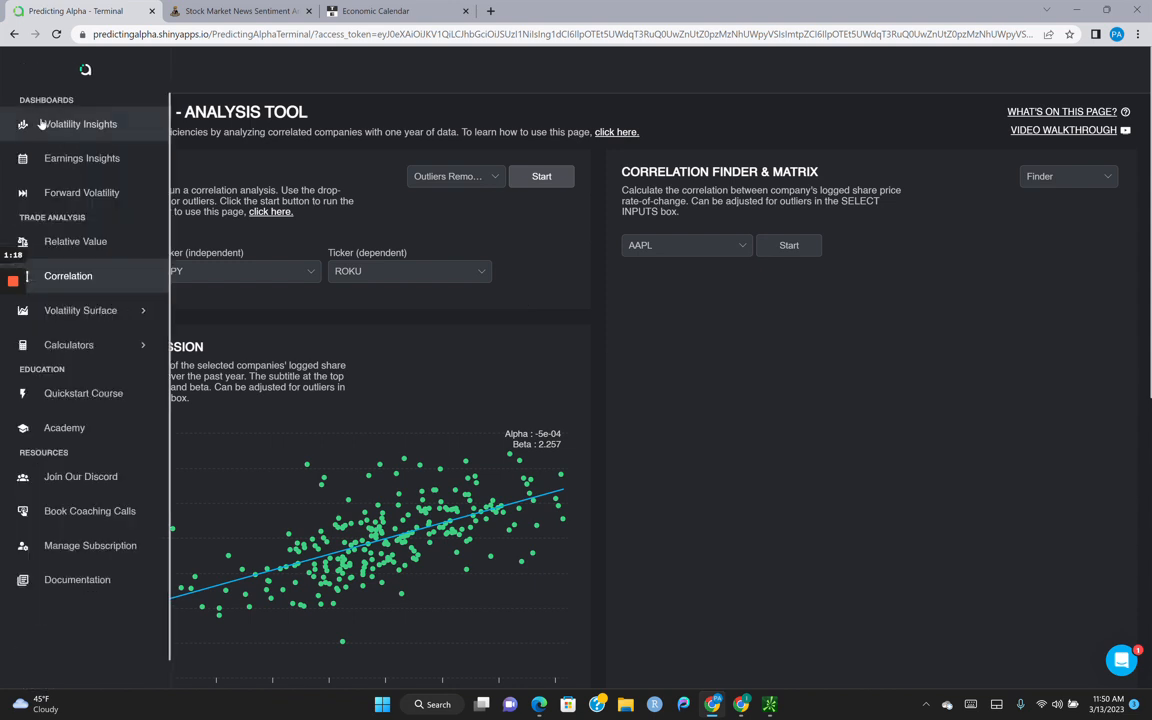
{"action": "left_click", "coordinate": [65, 70]}
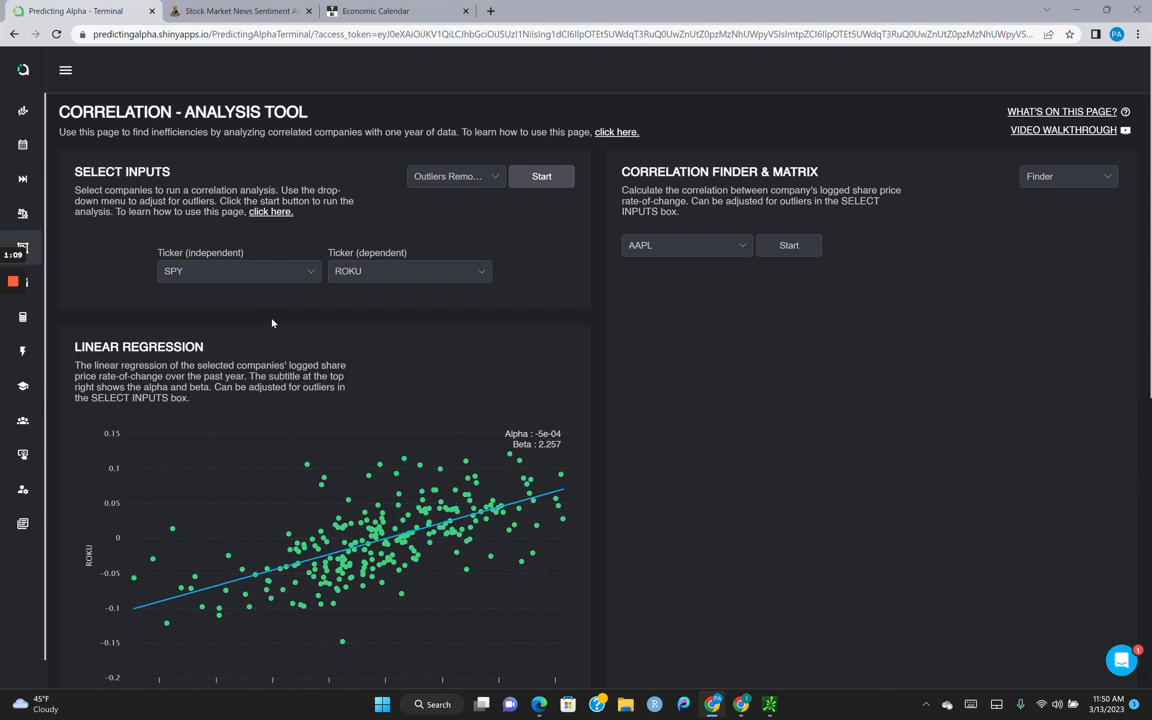
{"action": "left_click", "coordinate": [66, 70]}
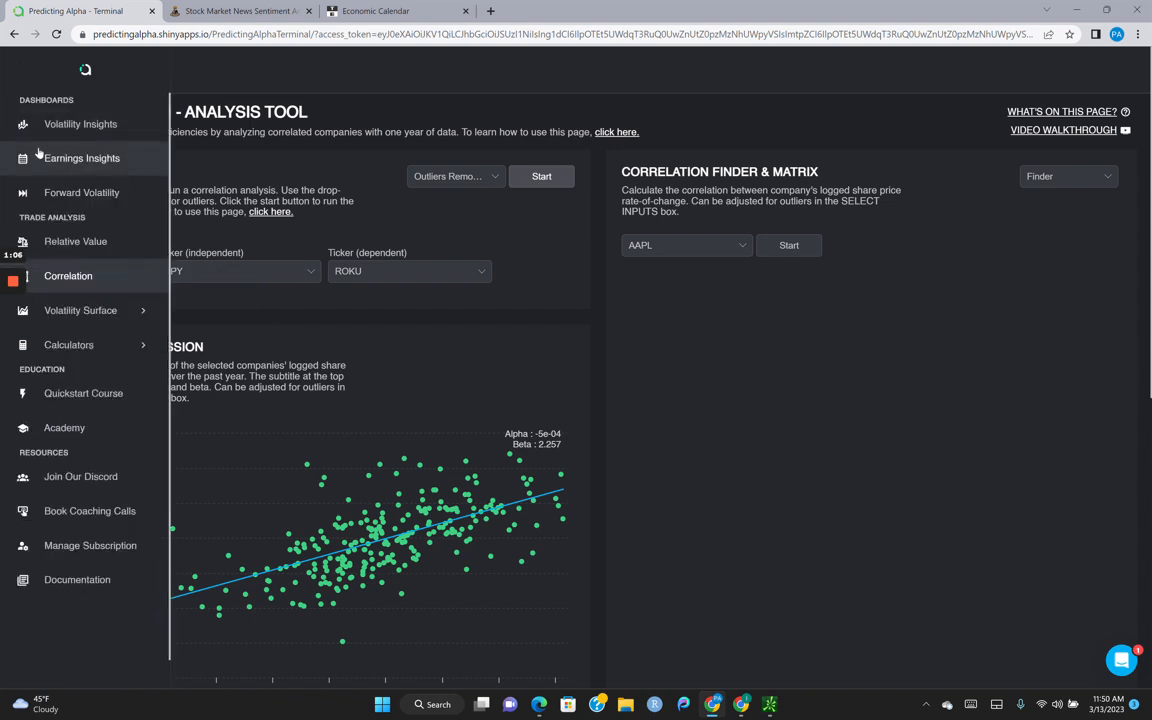
- Check BIIB's volatility dashboard charts, then return to the Correlation tool
{"action": "left_click", "coordinate": [80, 123]}
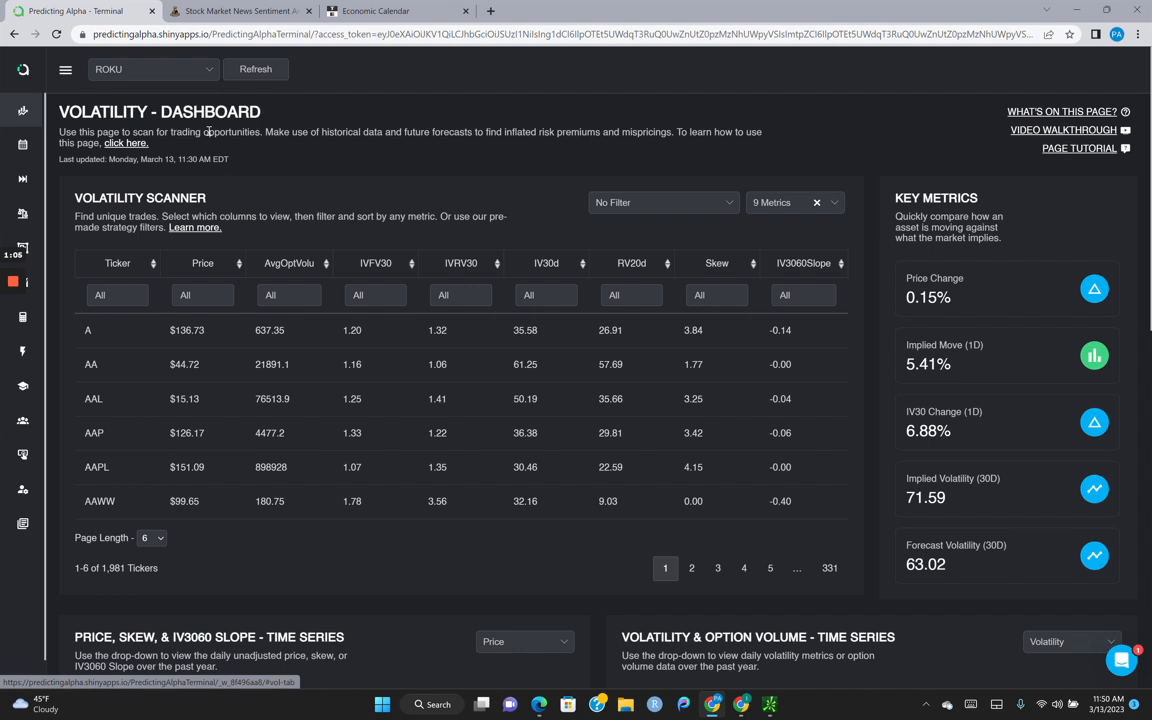
{"action": "left_click", "coordinate": [150, 69]}
{"action": "type", "text": "BIIB"}
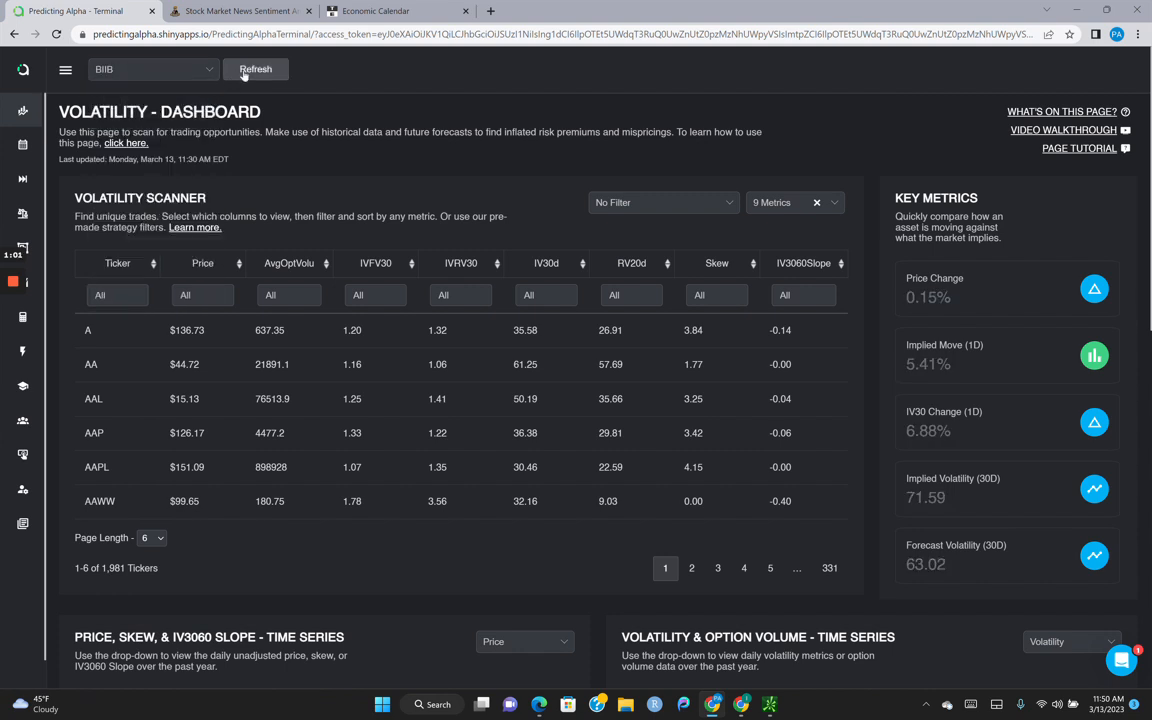
{"action": "scroll", "scroll_direction": "down", "scroll_amount": 3}
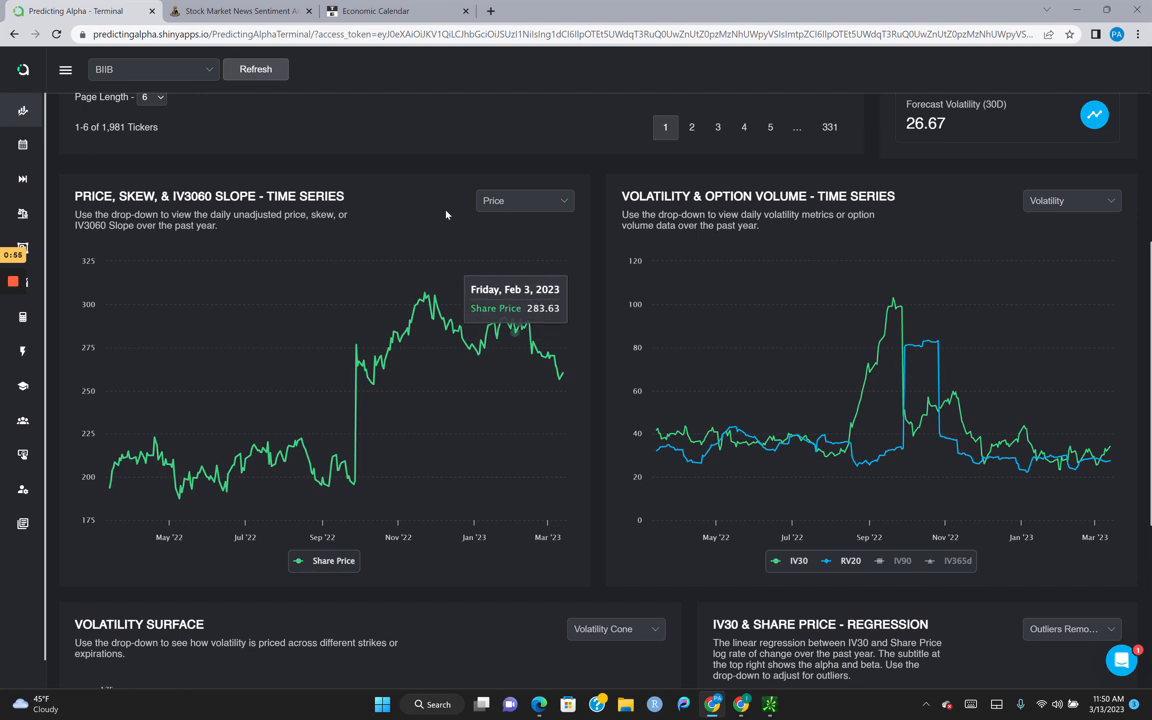
{"action": "left_click", "coordinate": [65, 69]}
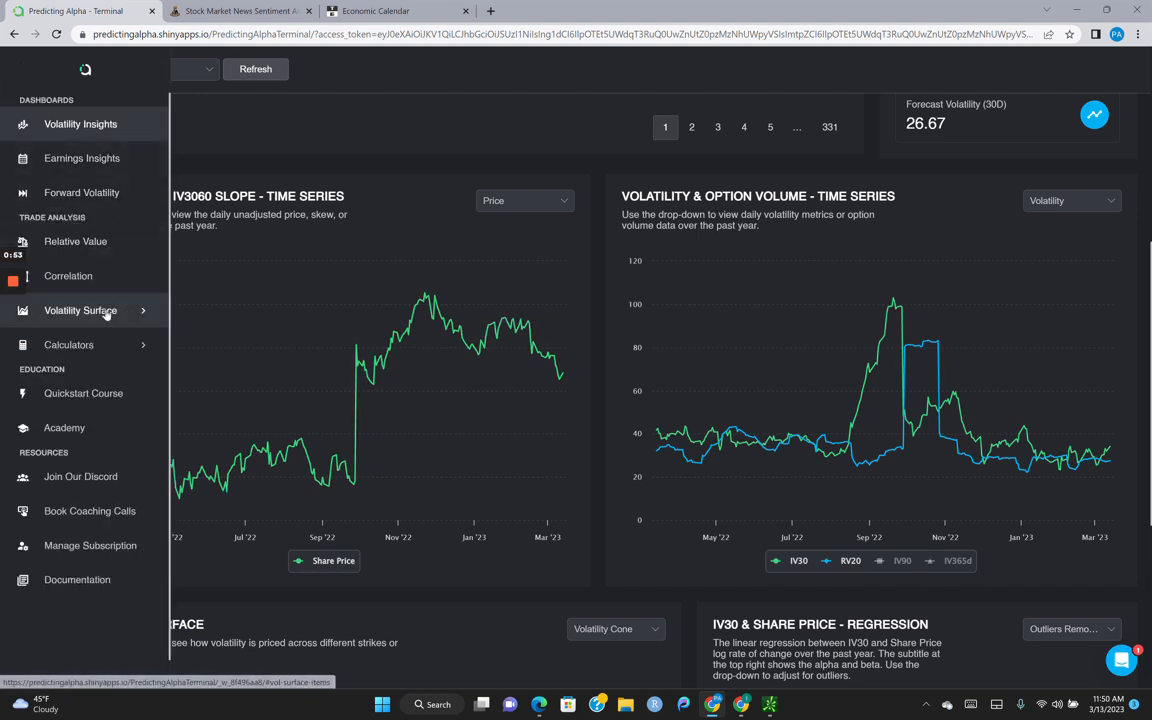
{"action": "left_click", "coordinate": [68, 275]}
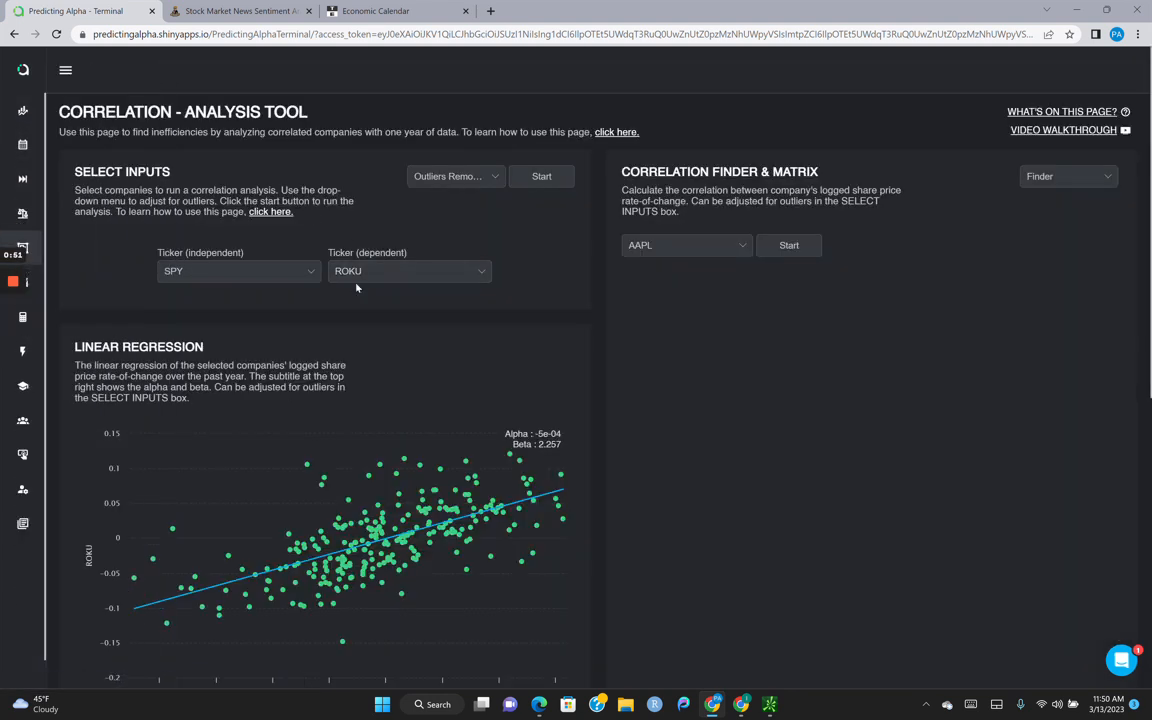
- Regress BIIB against SPY, giving alpha -1e-04 and beta 0.815
{"action": "left_click", "coordinate": [408, 271]}
{"action": "type", "text": "BIIB"}
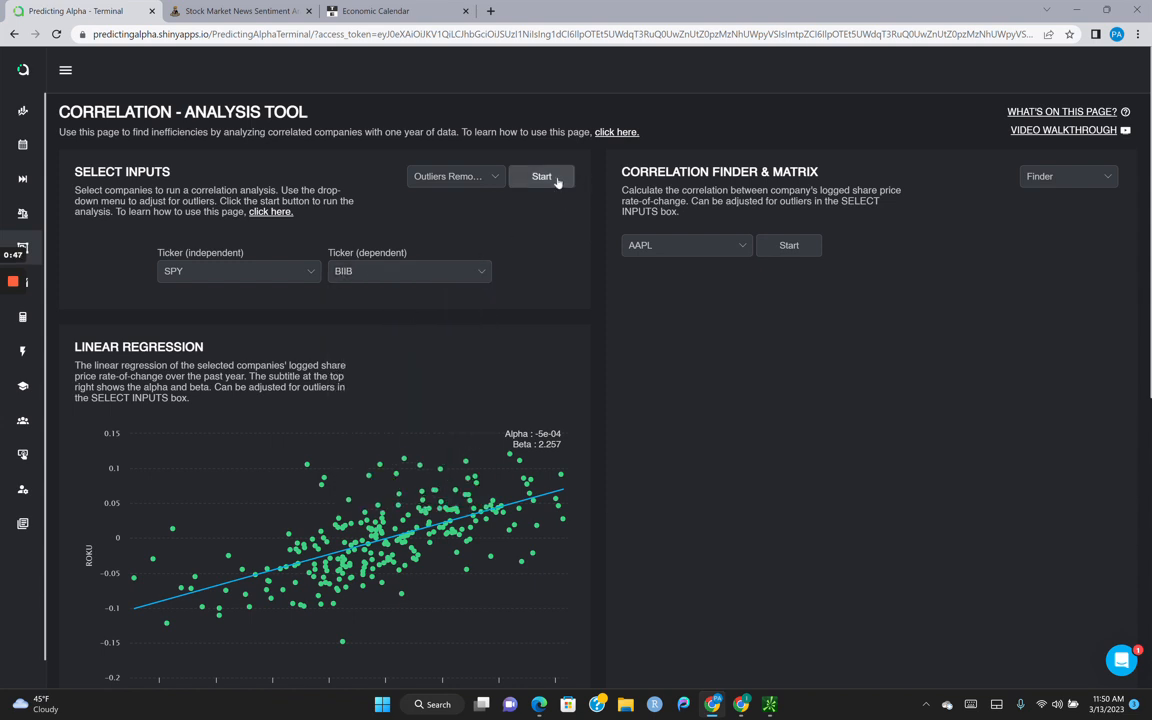
{"action": "left_click", "coordinate": [542, 176]}
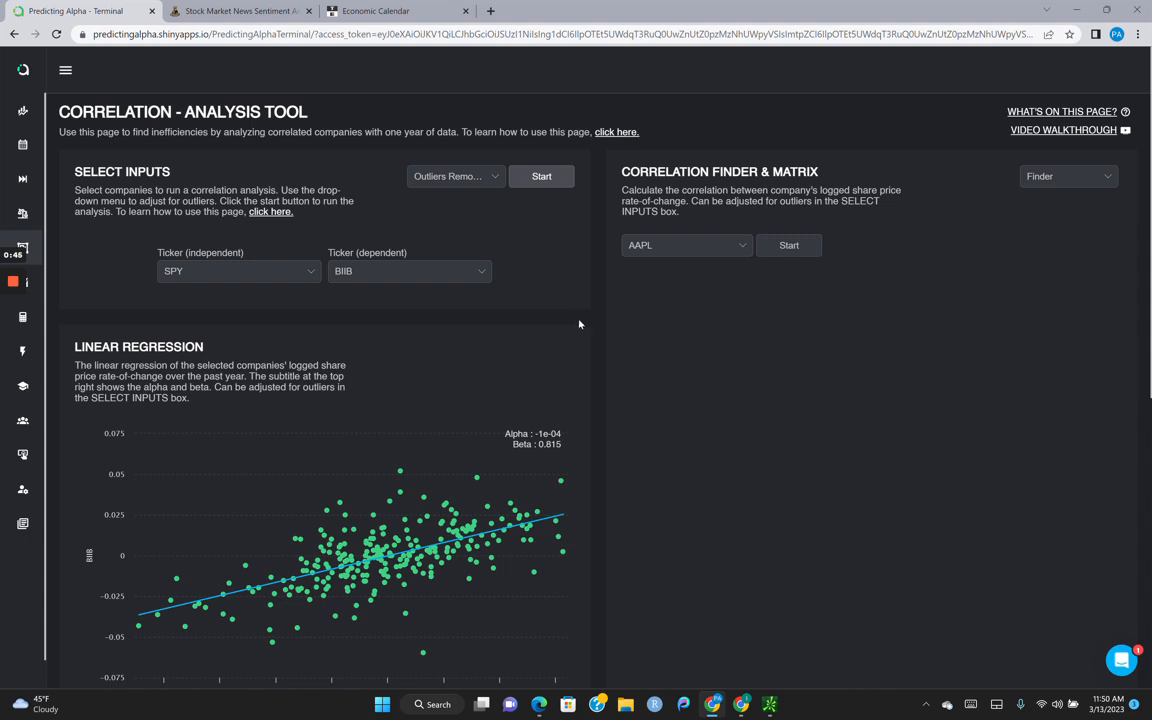
{"action": "mouse_move", "coordinate": [610, 428]}
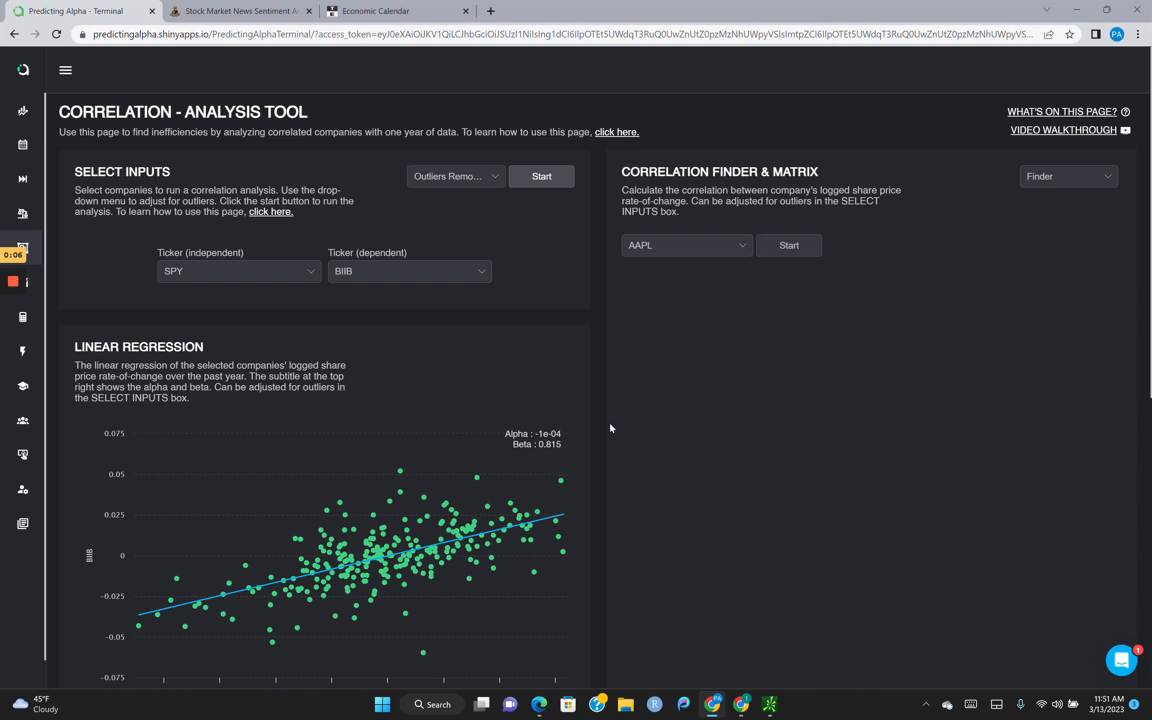
{"action": "left_click", "coordinate": [65, 70]}
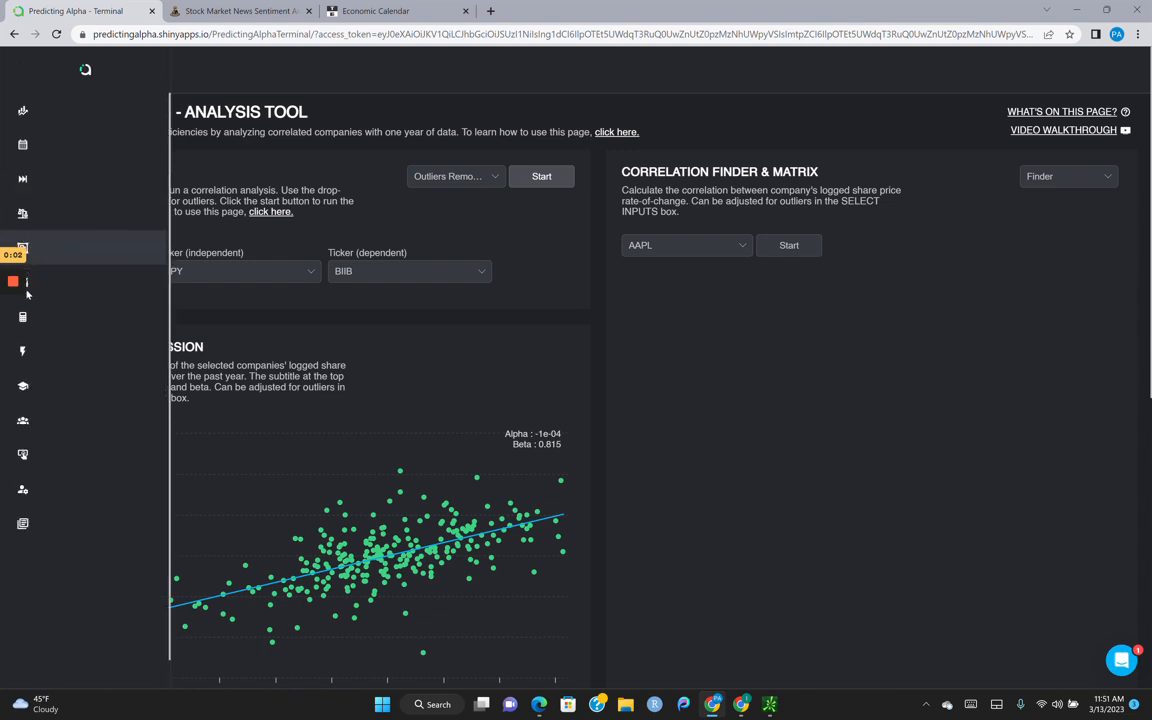